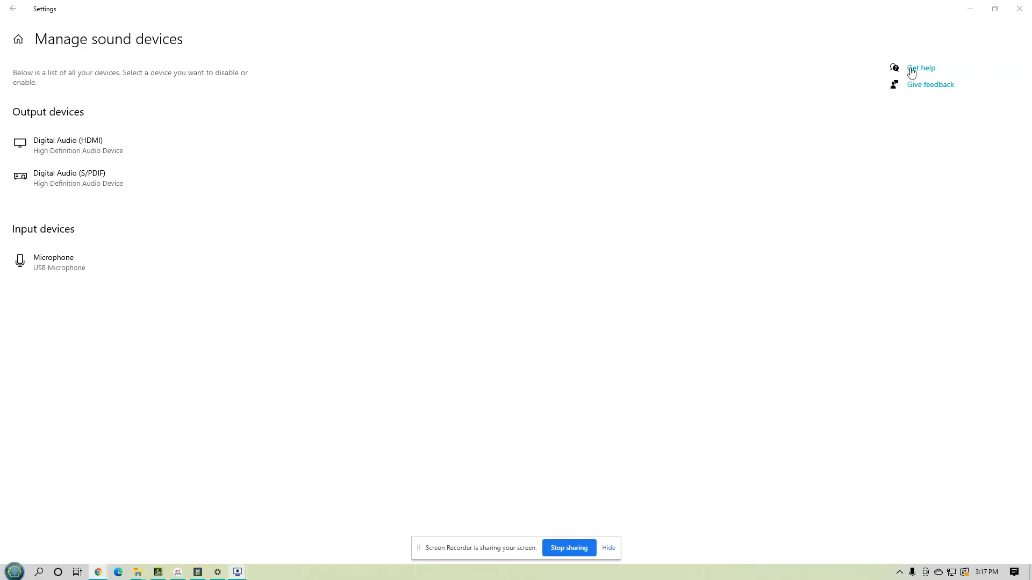
Step: Leave the ProTee round and switch to the RoxorVoiceV6 downloads folder holding ROXOR GOLF.exe
click(874, 9)
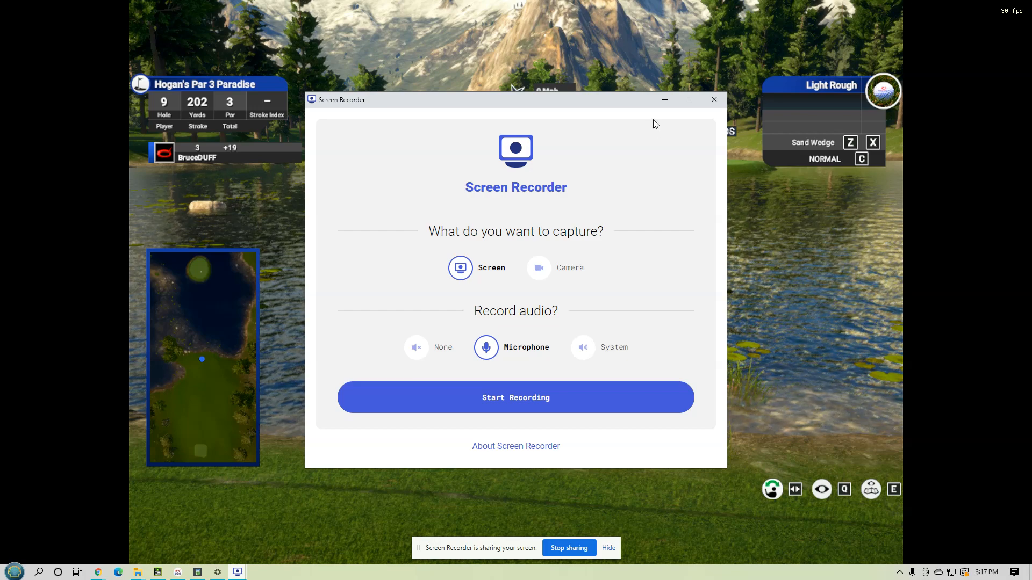
mouse_move(664, 100)
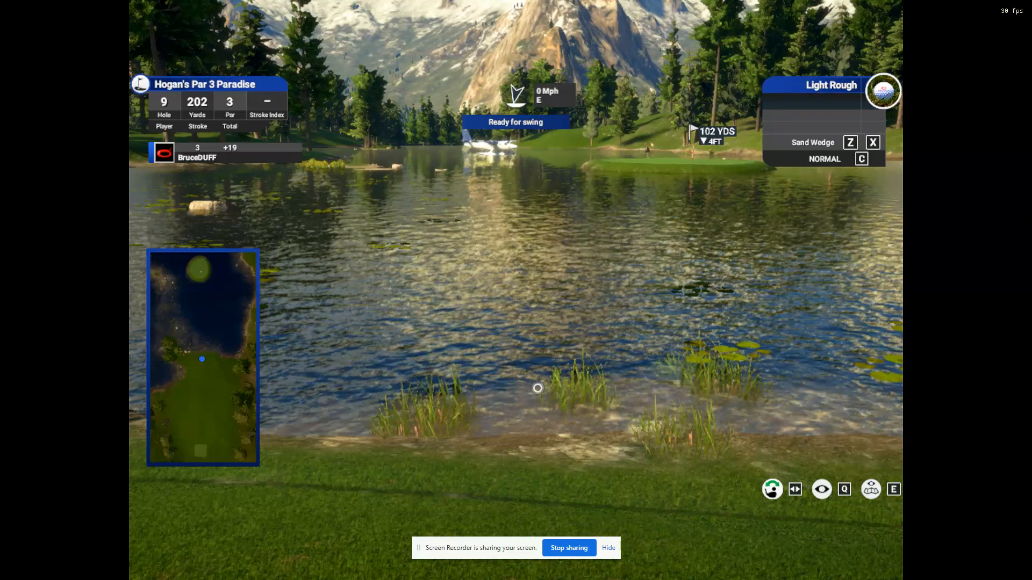
mouse_move(509, 419)
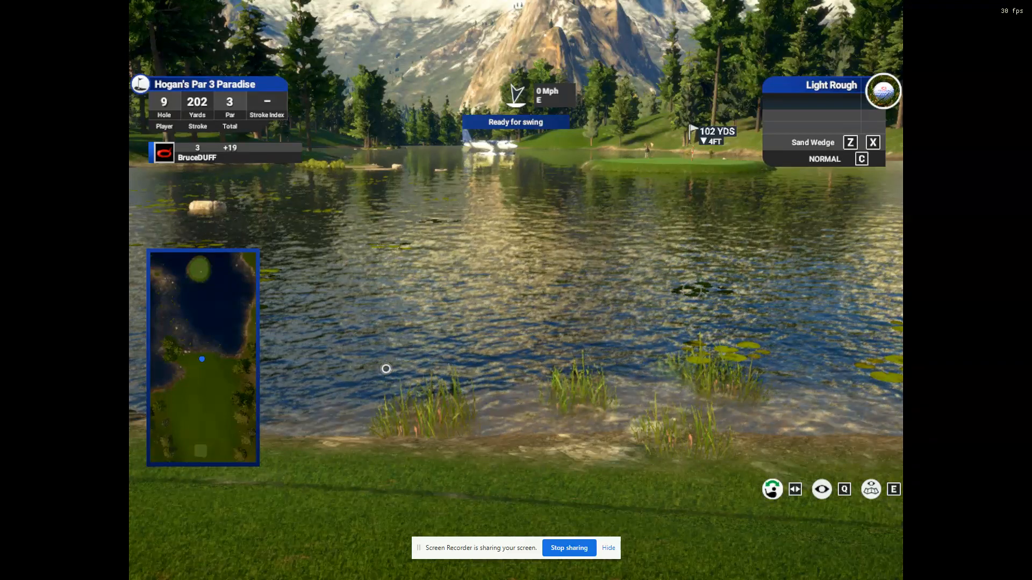
mouse_move(440, 439)
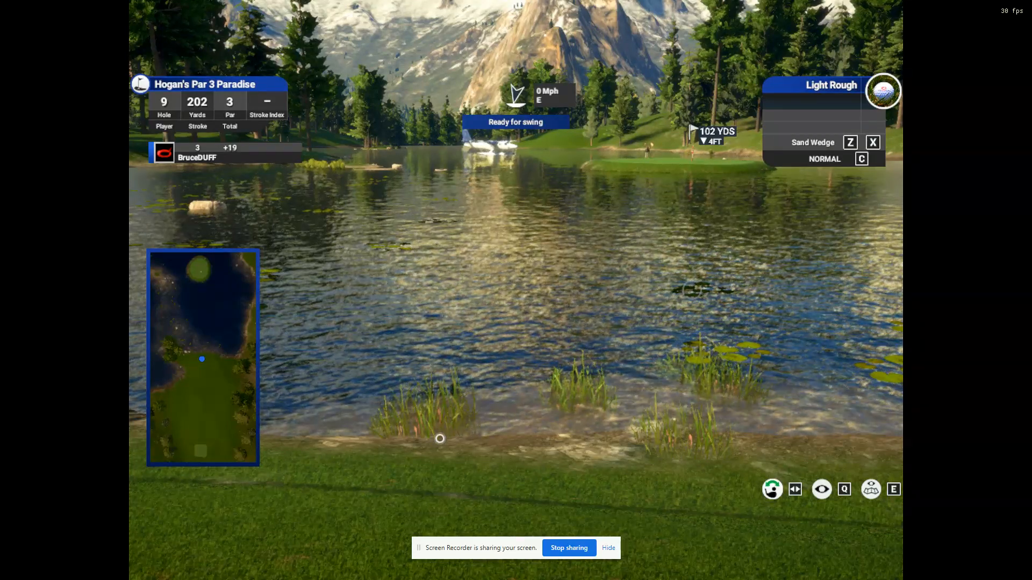
key(alt+tab)
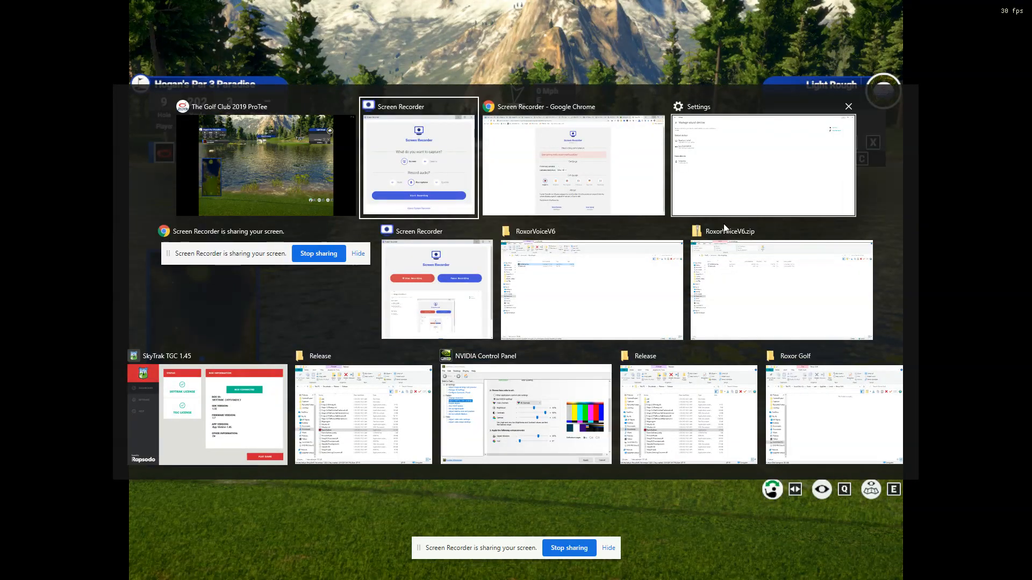
click(589, 289)
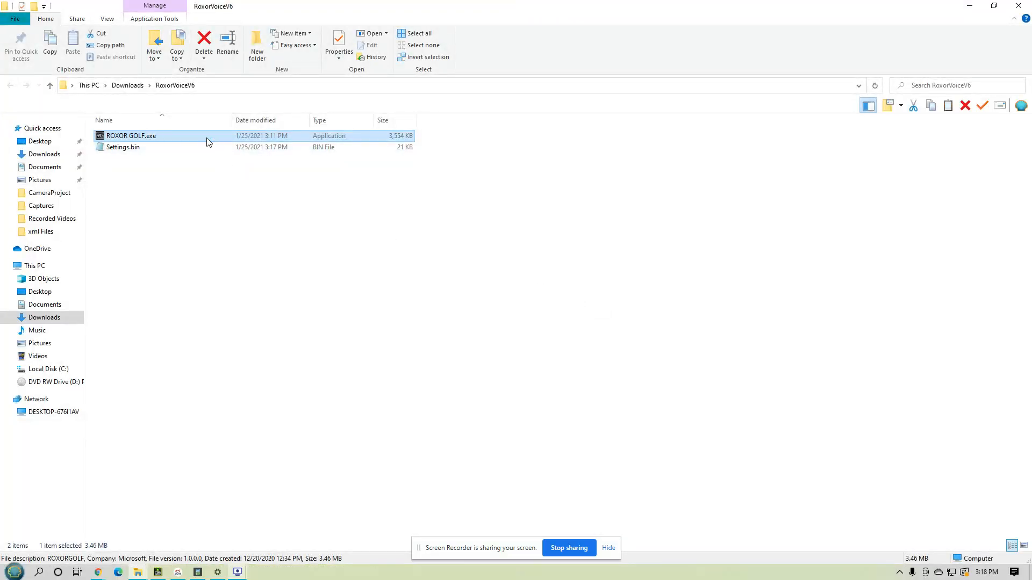
Step: Launch ROXOR GOLF.exe so the TGC 2019 profile appears with recording enabled
double_click(130, 135)
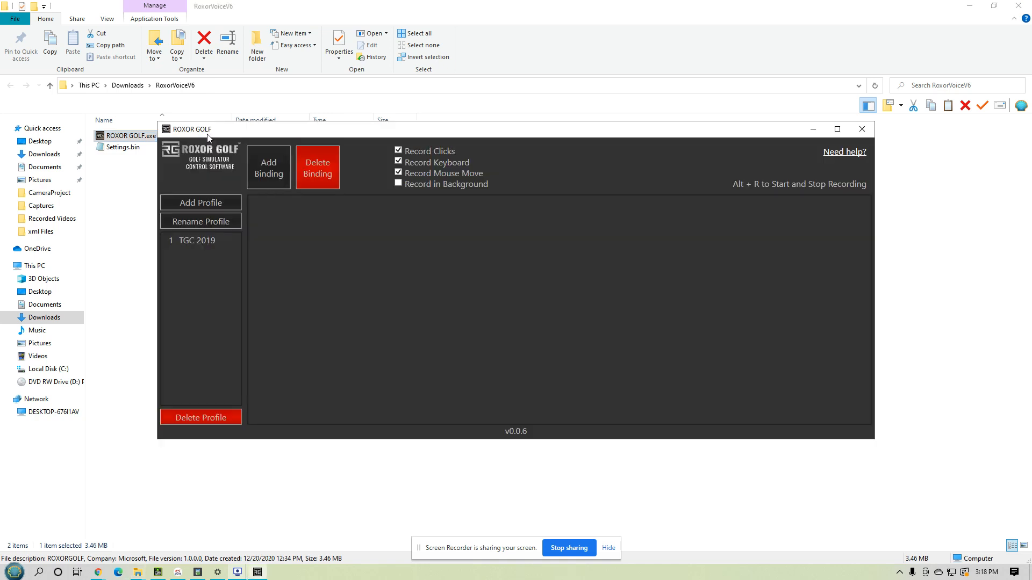
mouse_move(342, 270)
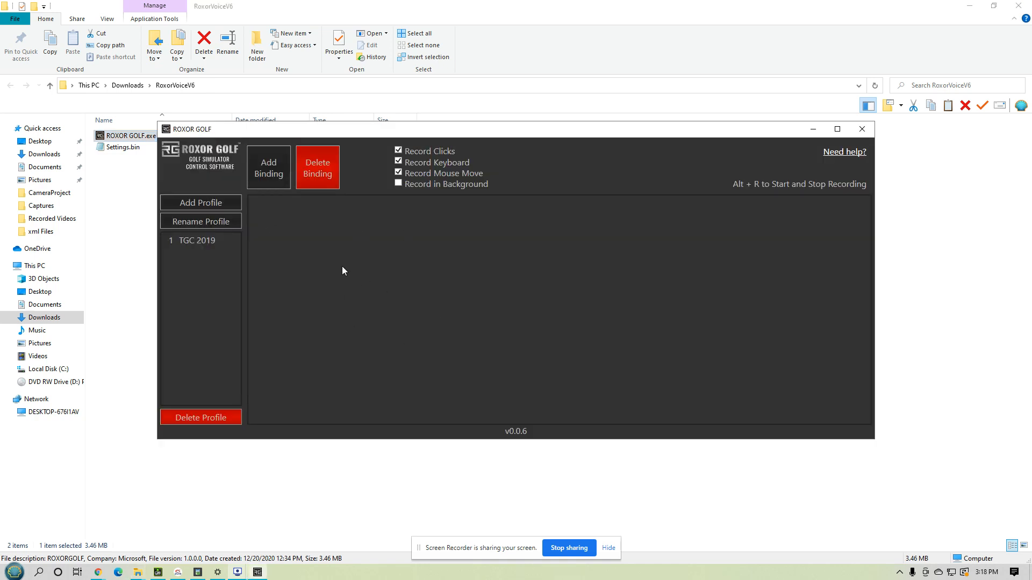
mouse_move(268, 255)
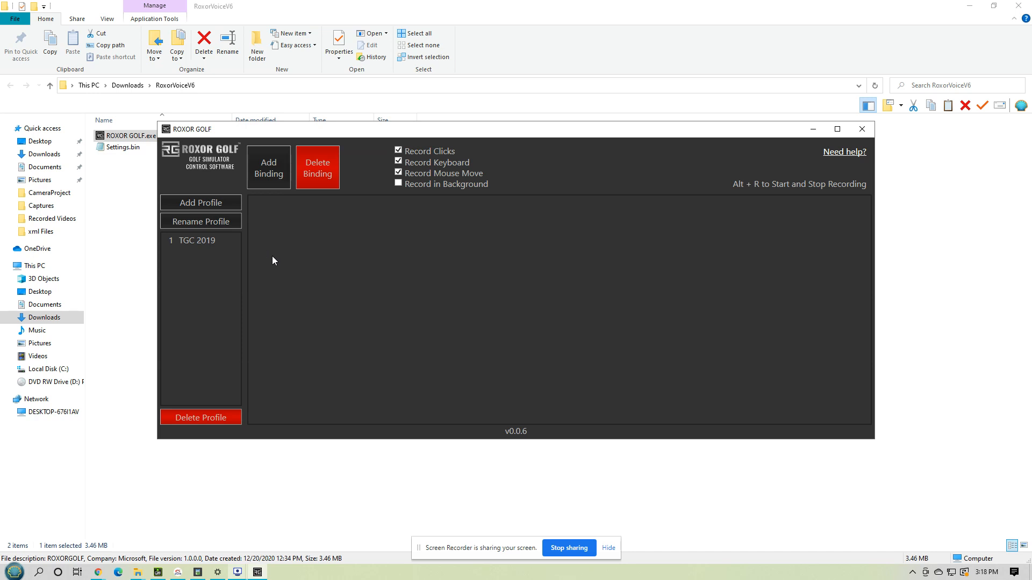
mouse_move(279, 265)
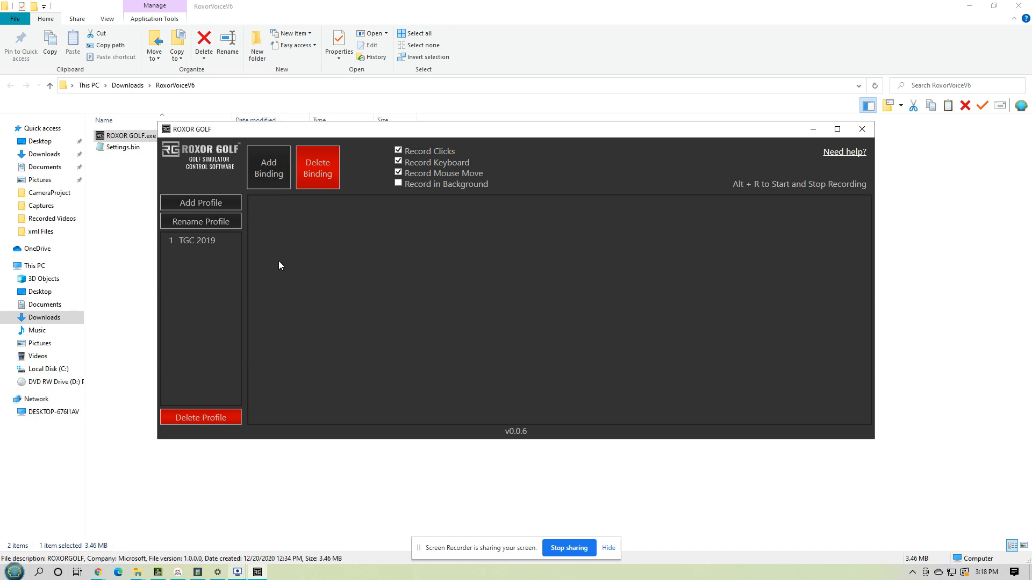
mouse_move(217, 245)
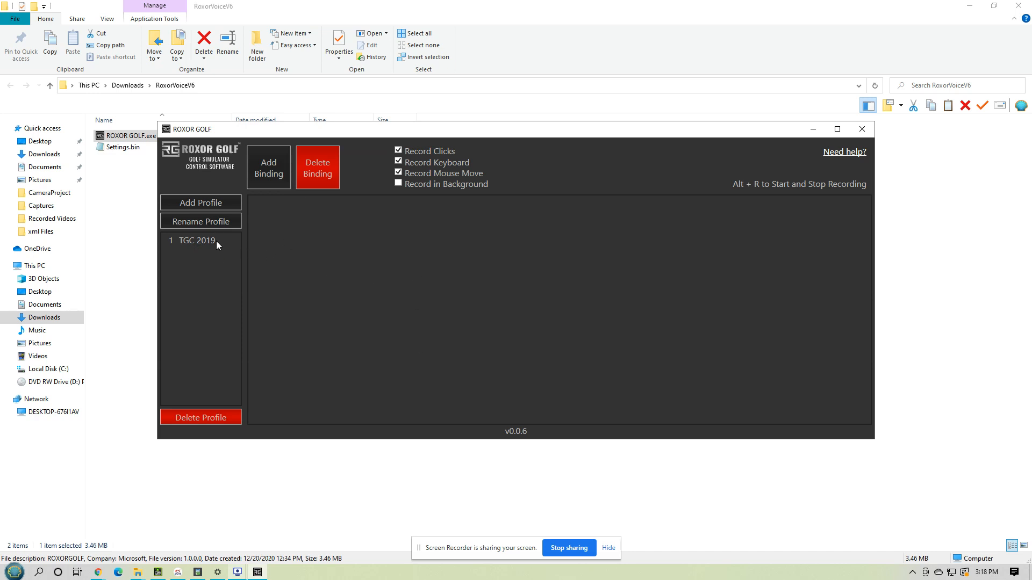
mouse_move(183, 257)
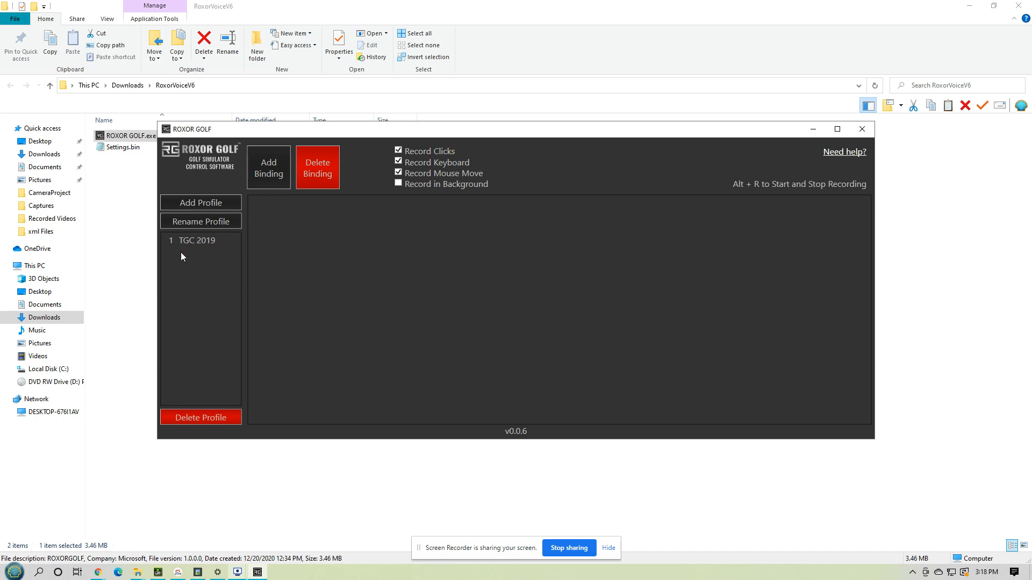
mouse_move(220, 259)
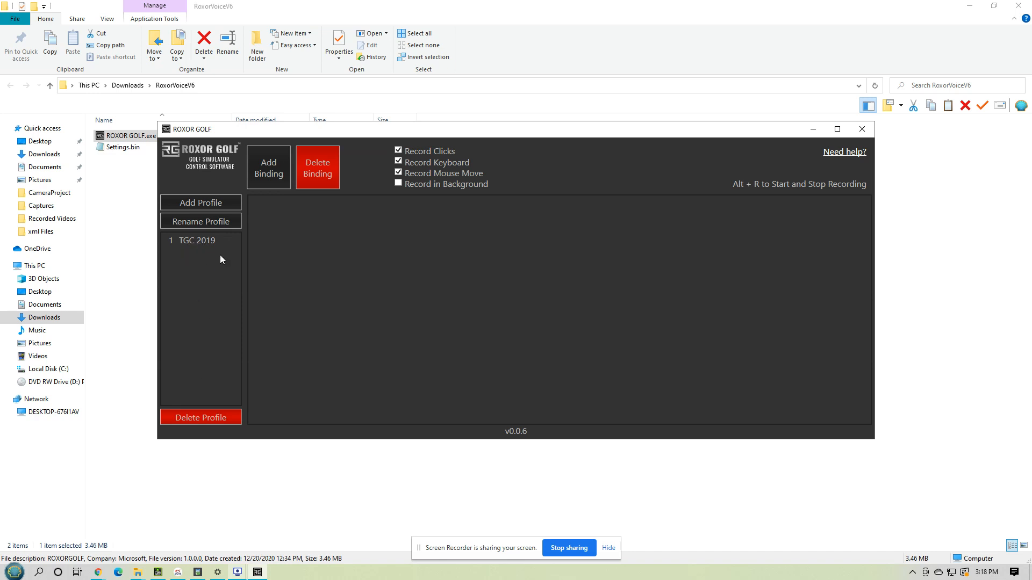
mouse_move(202, 256)
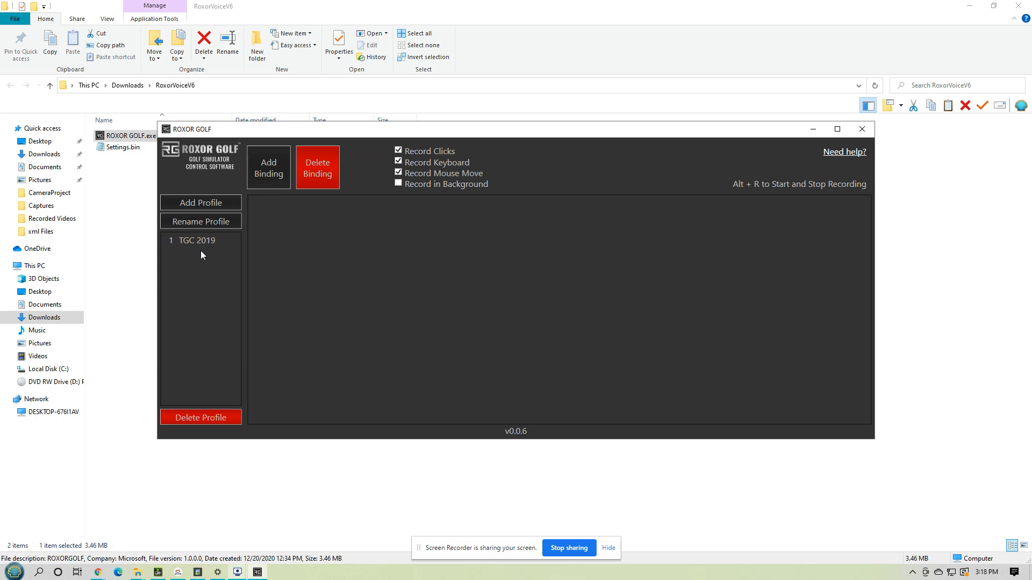
mouse_move(230, 304)
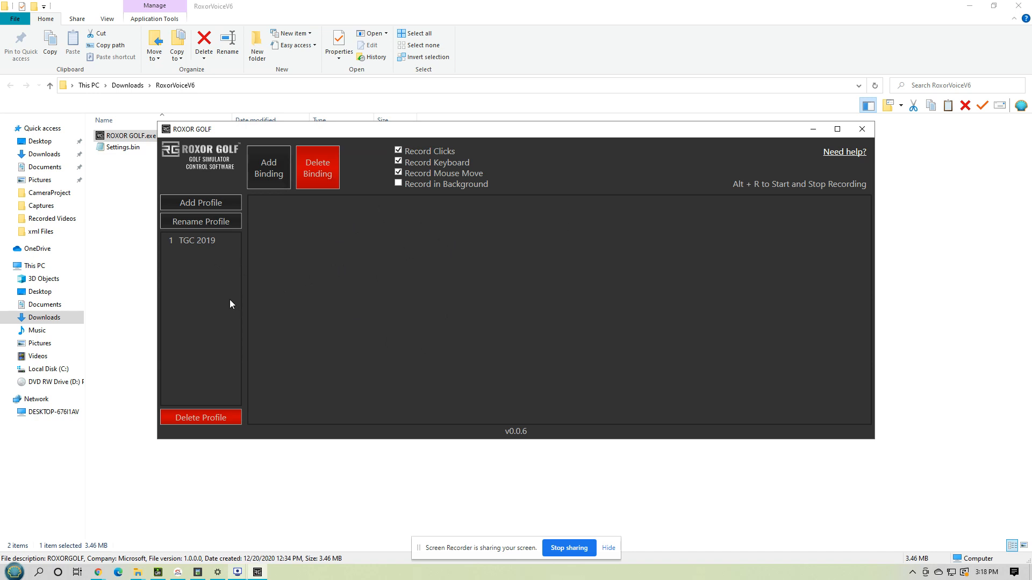
mouse_move(286, 243)
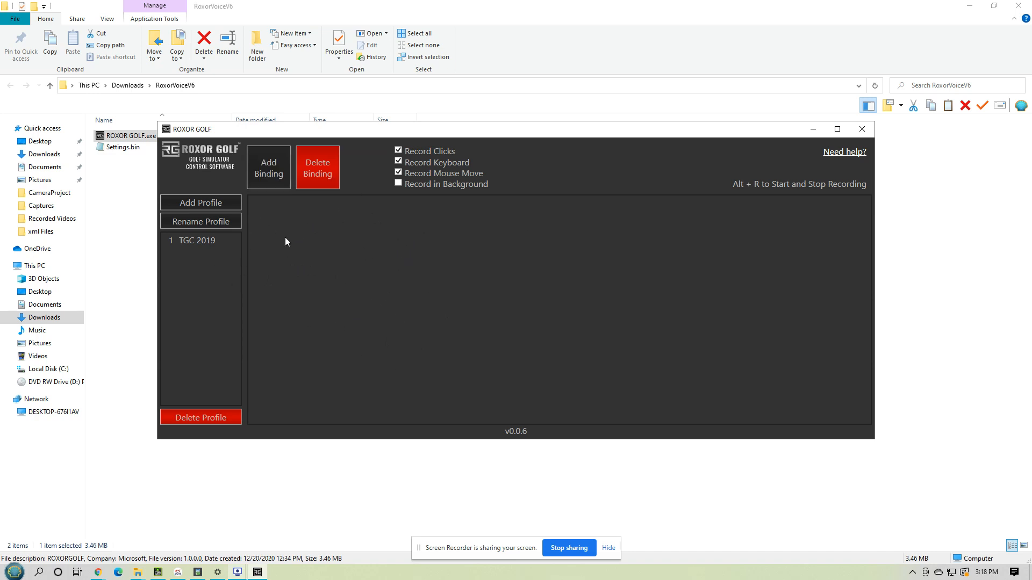
mouse_move(418, 292)
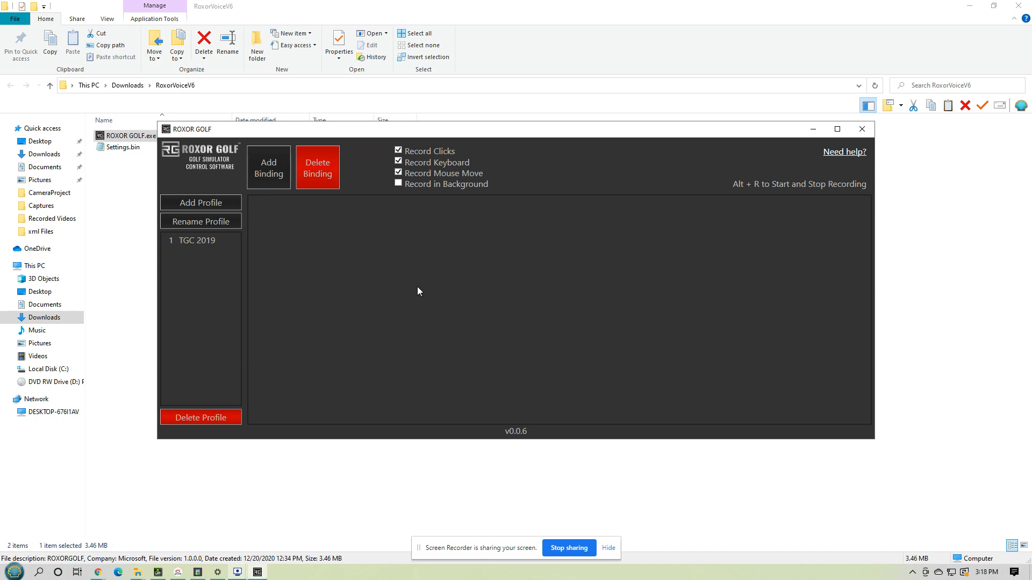
mouse_move(324, 293)
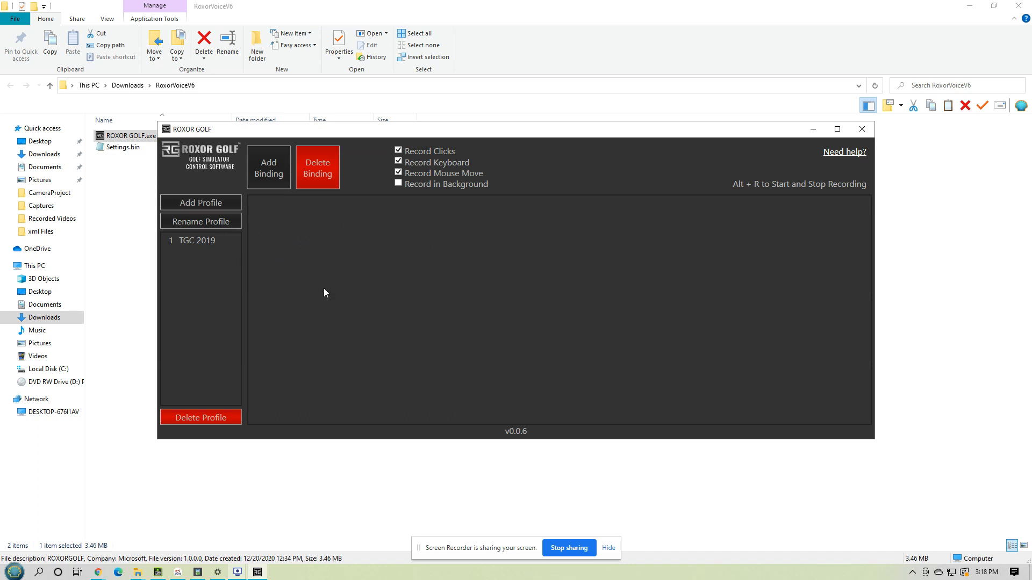
mouse_move(340, 328)
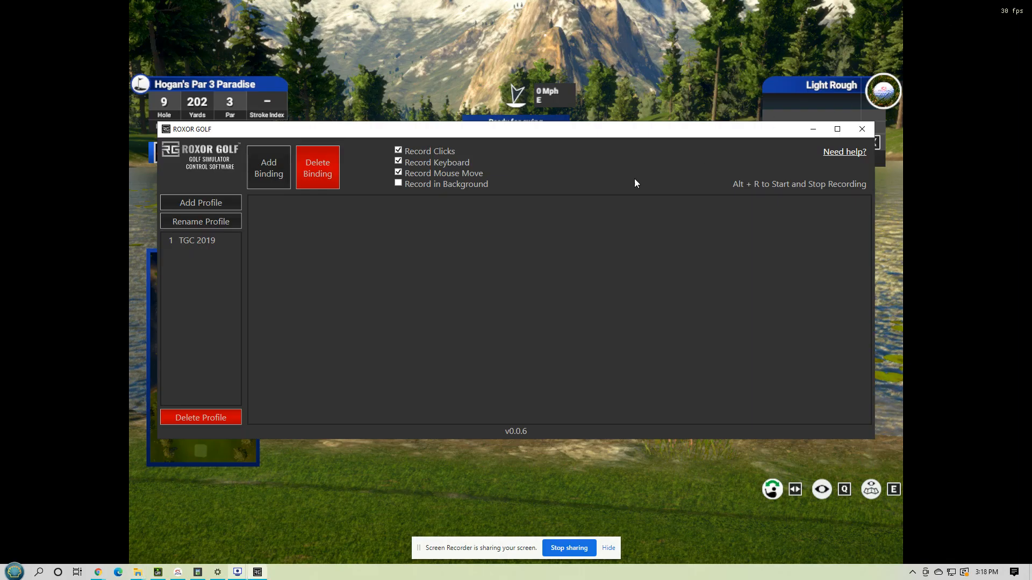
mouse_move(203, 253)
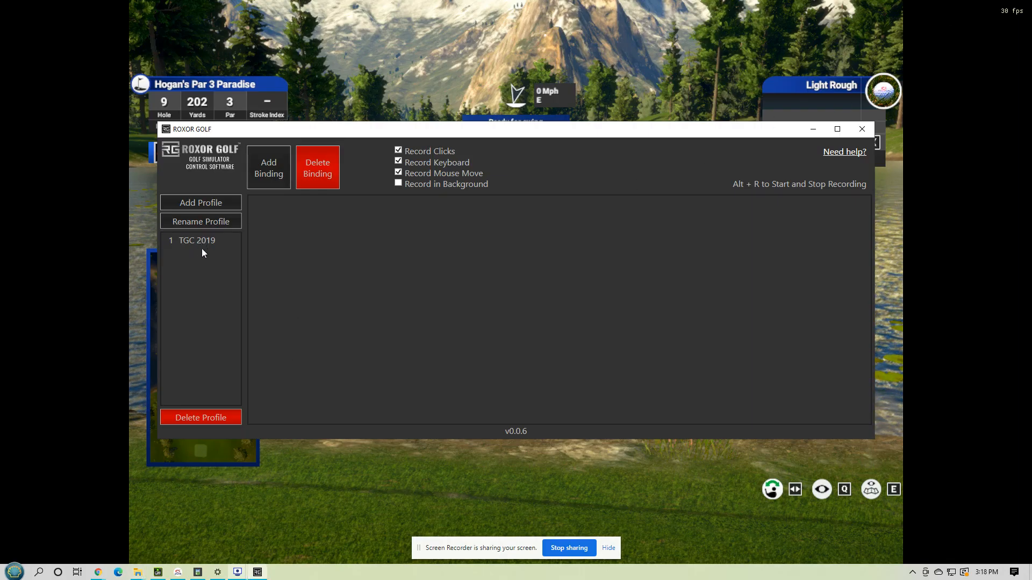
mouse_move(337, 412)
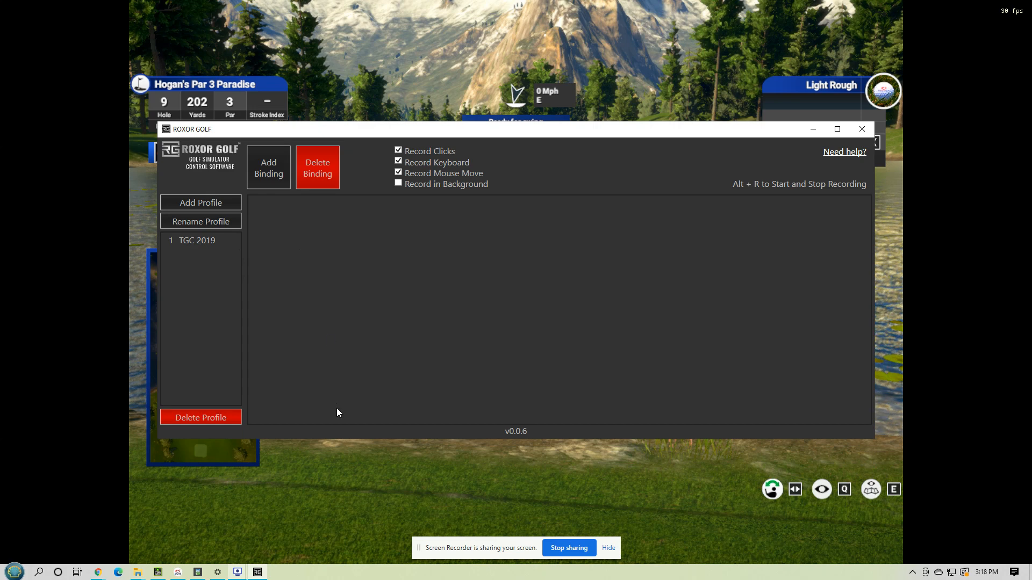
mouse_move(358, 334)
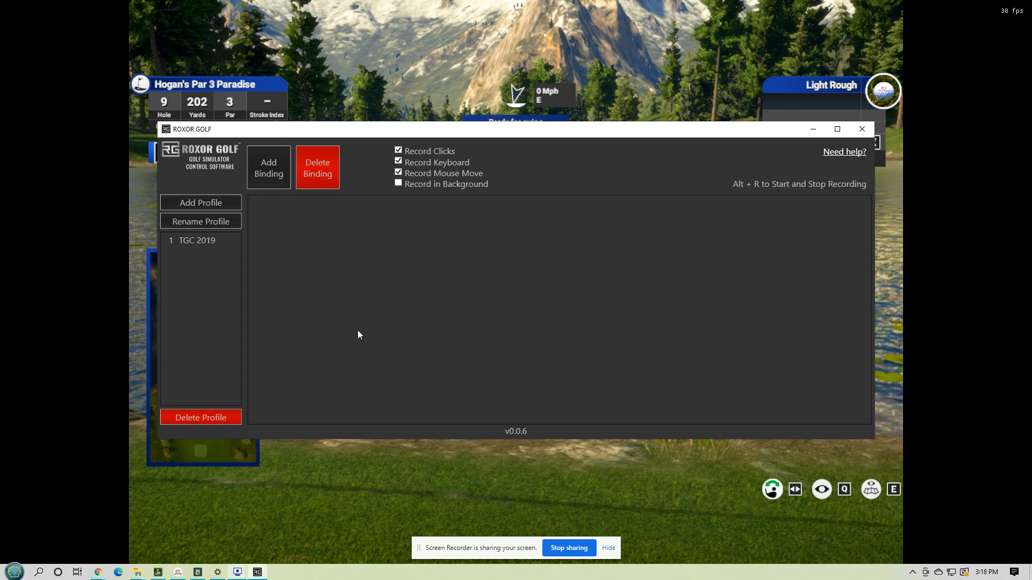
mouse_move(266, 269)
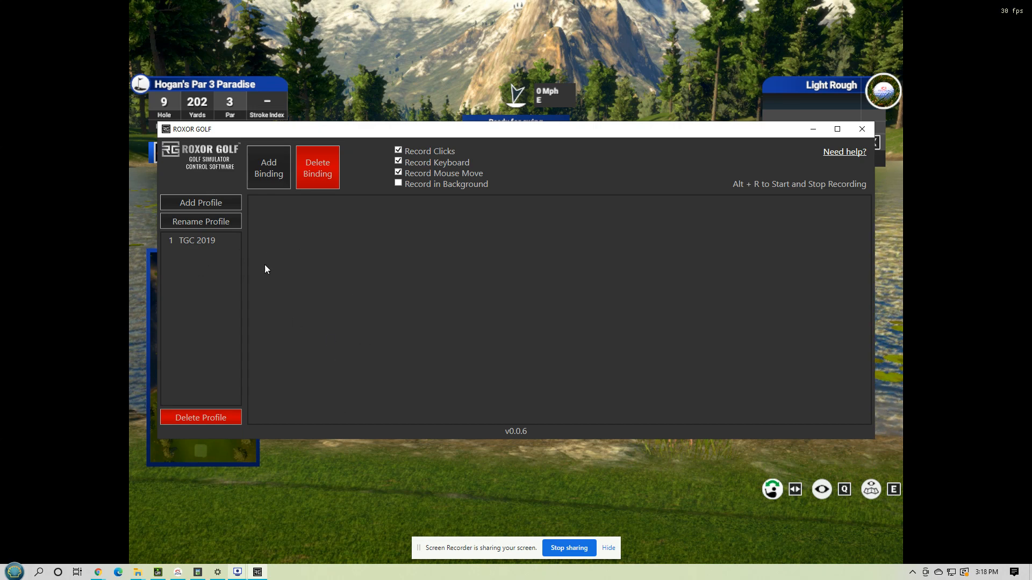
mouse_move(407, 351)
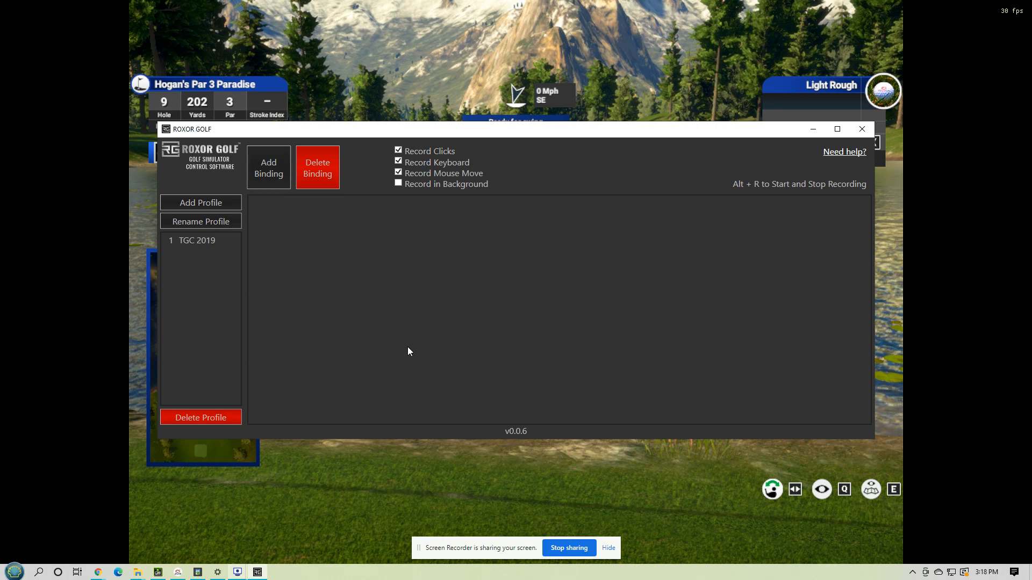
mouse_move(398, 313)
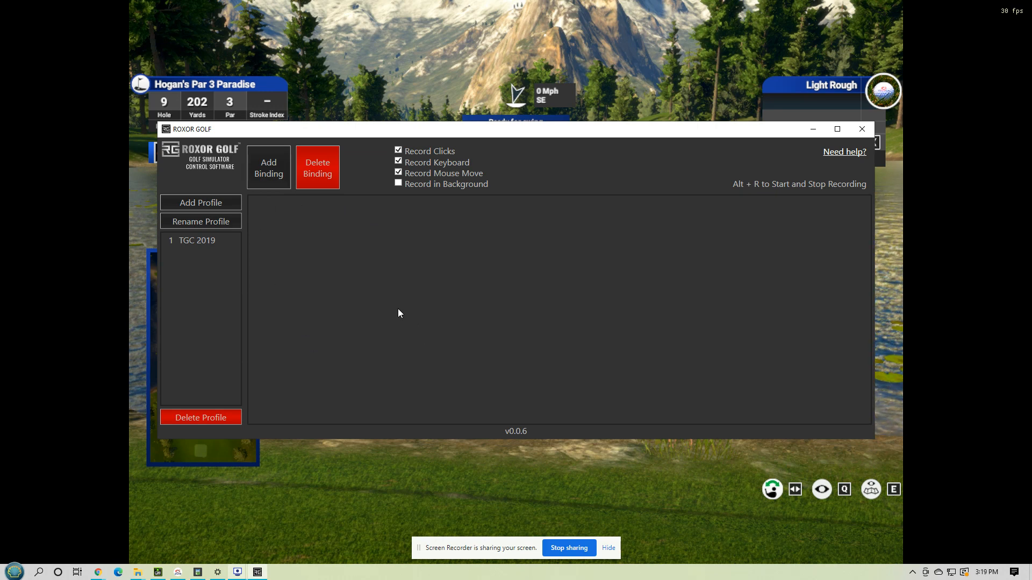
click(912, 571)
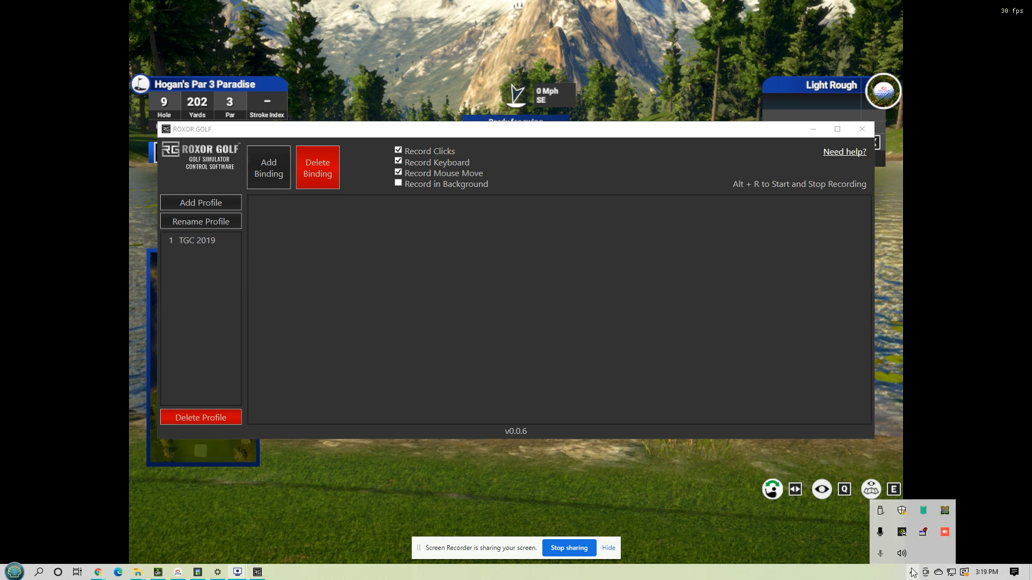
mouse_move(553, 219)
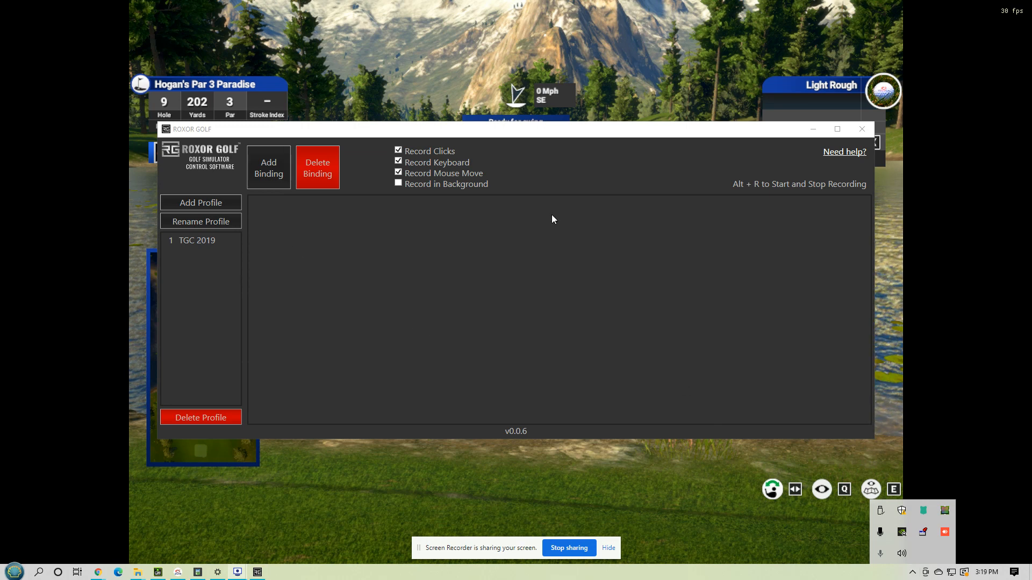
mouse_move(314, 329)
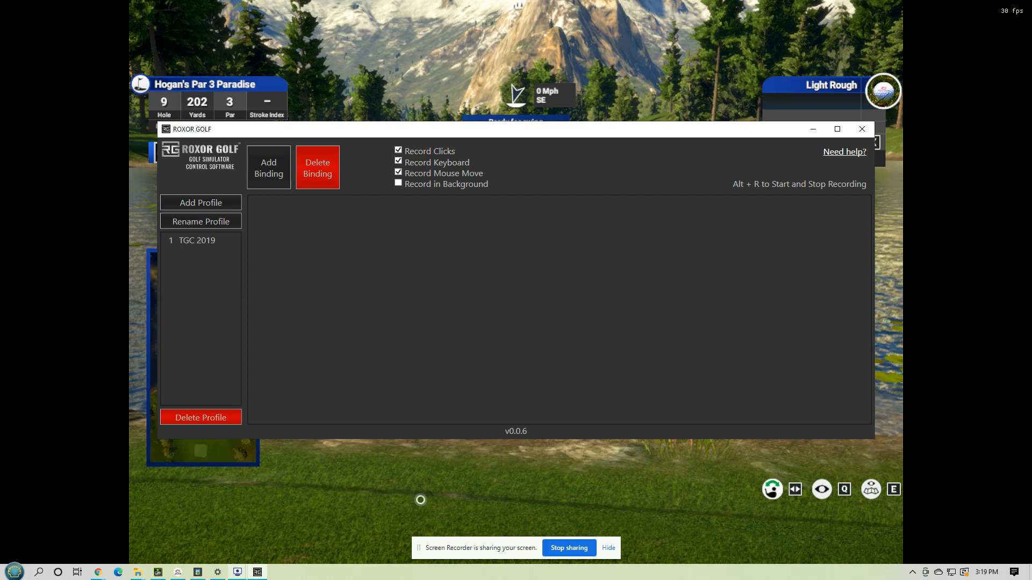
mouse_move(329, 468)
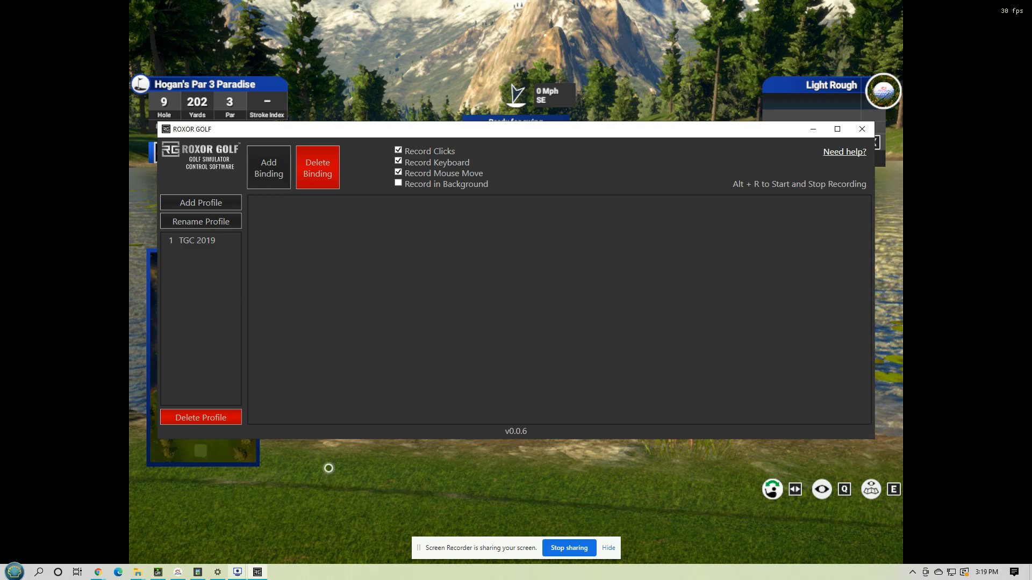
mouse_move(303, 252)
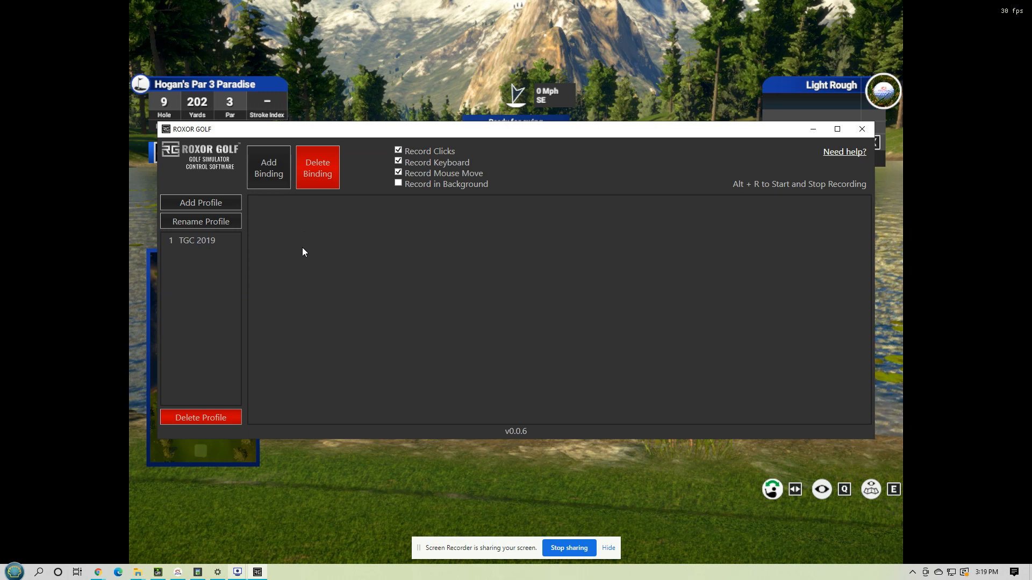
mouse_move(332, 314)
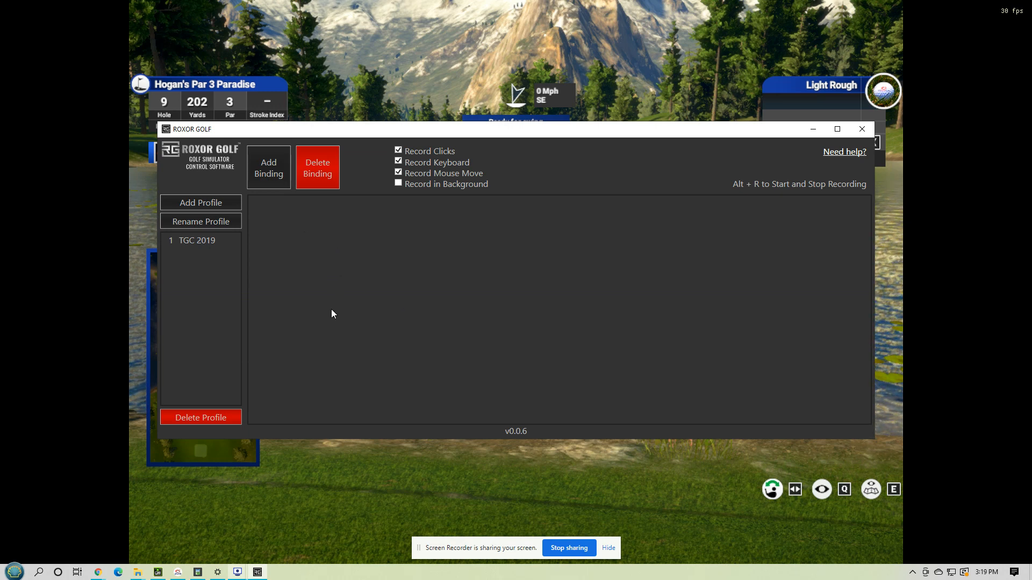
mouse_move(386, 325)
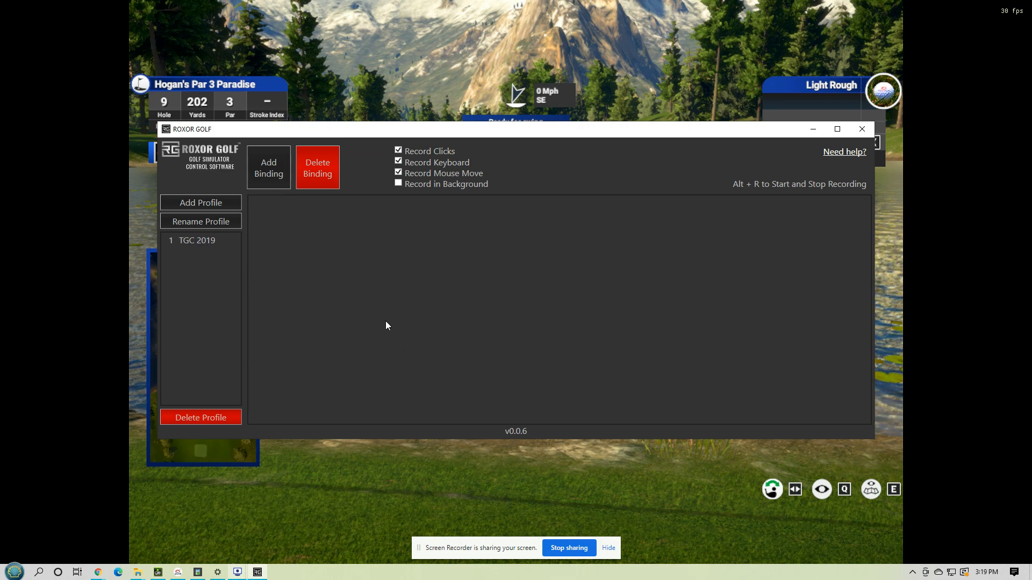
mouse_move(357, 277)
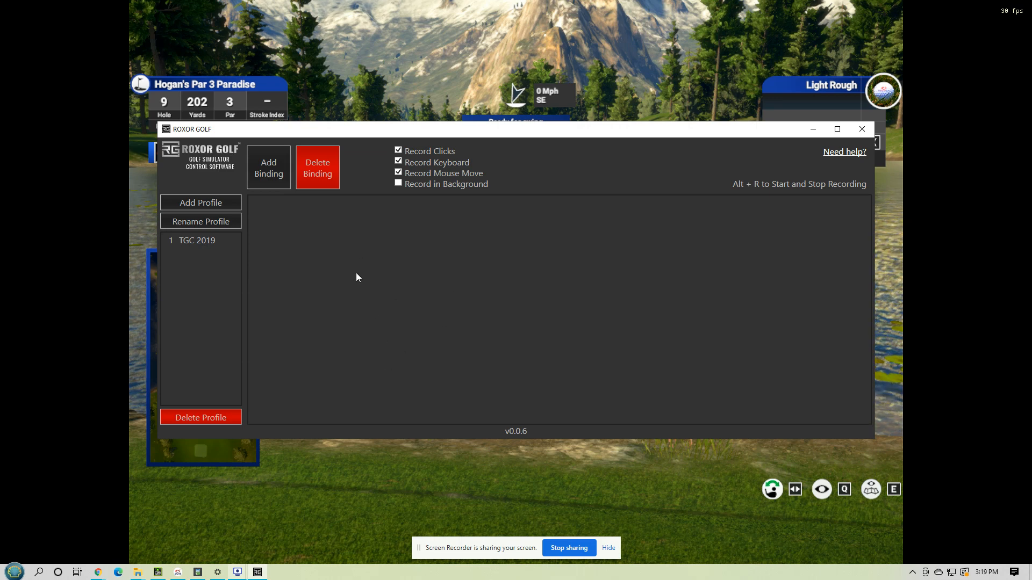
mouse_move(337, 259)
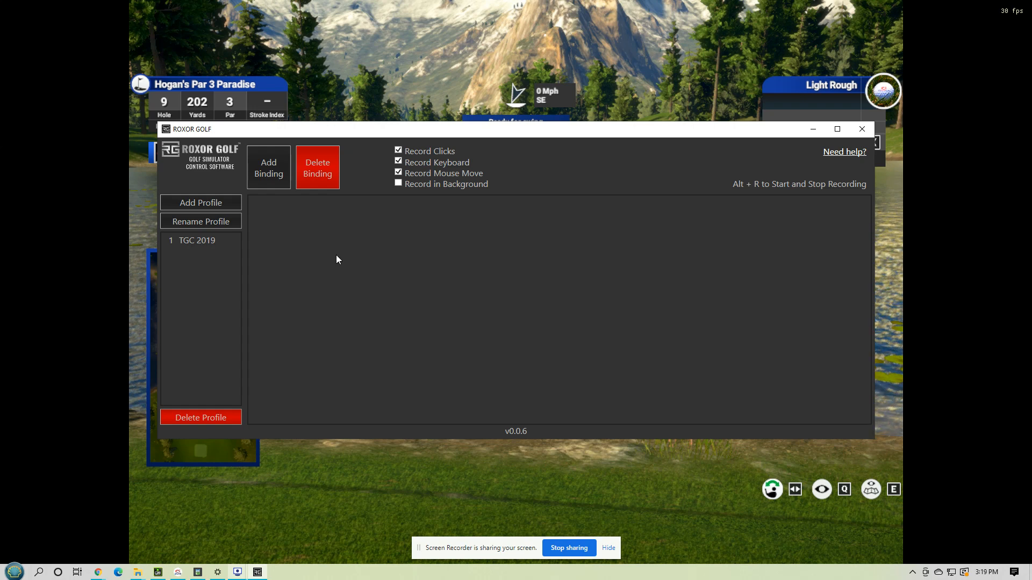
mouse_move(257, 338)
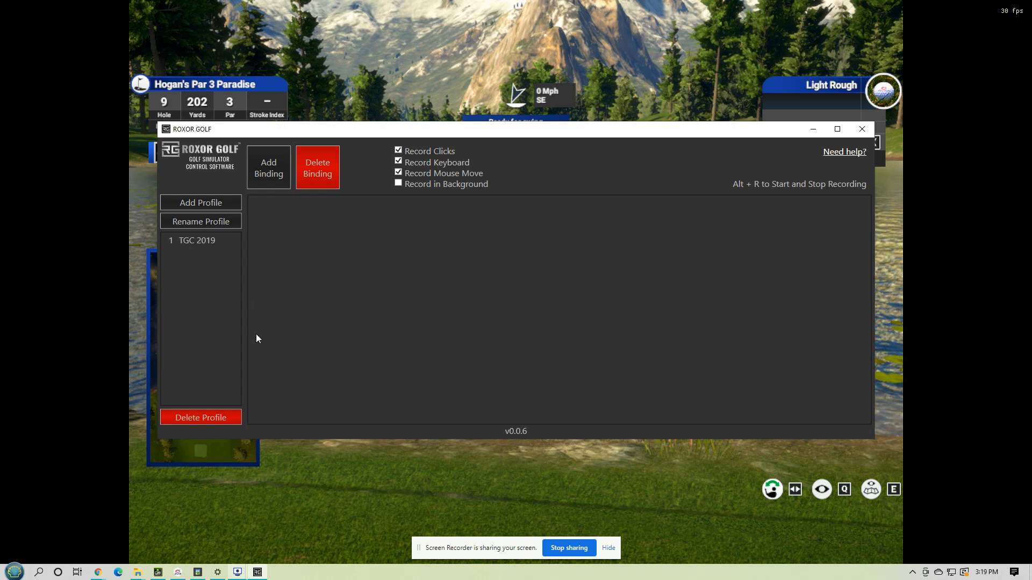
mouse_move(319, 293)
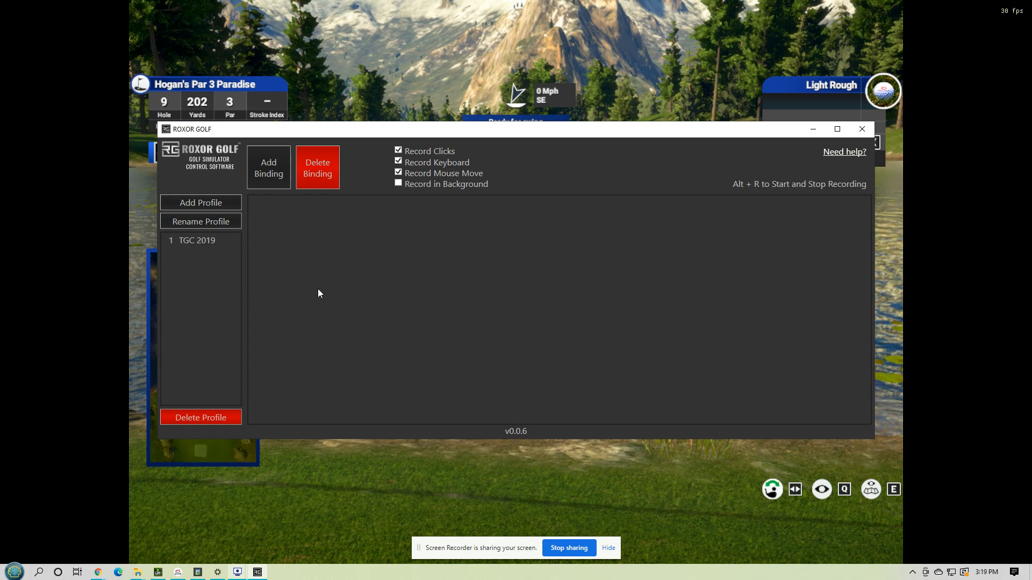
mouse_move(275, 313)
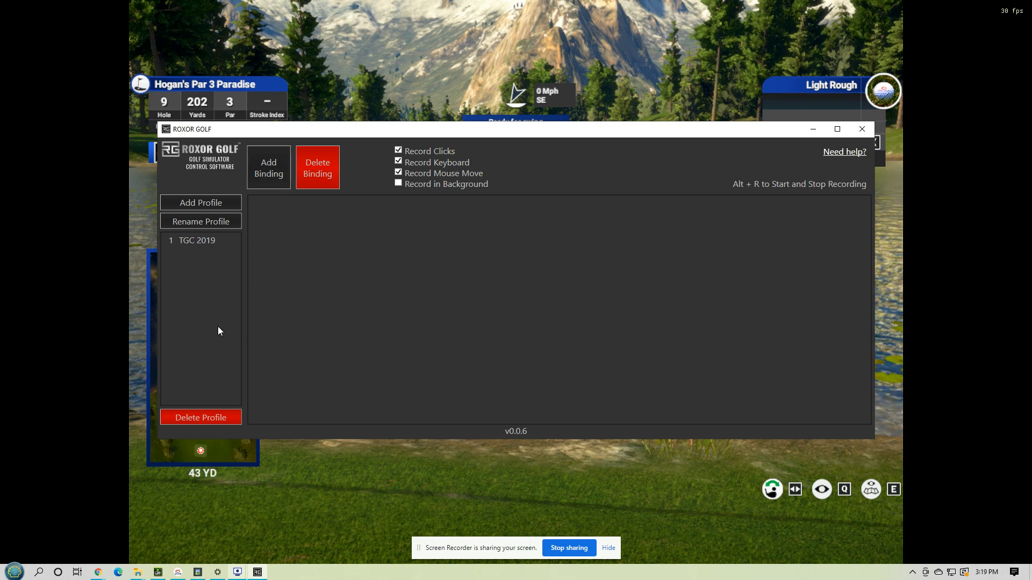
mouse_move(366, 358)
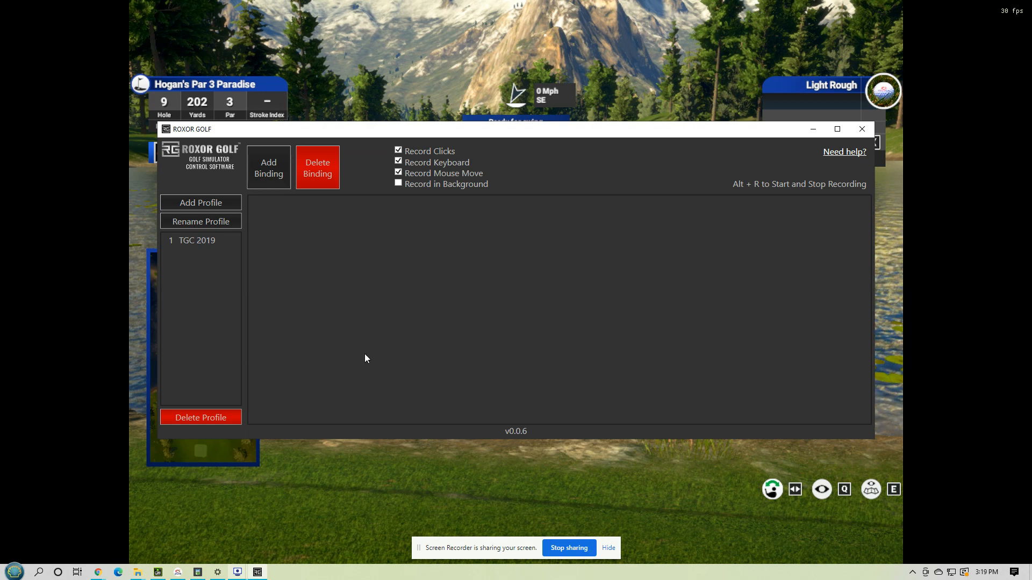
mouse_move(240, 301)
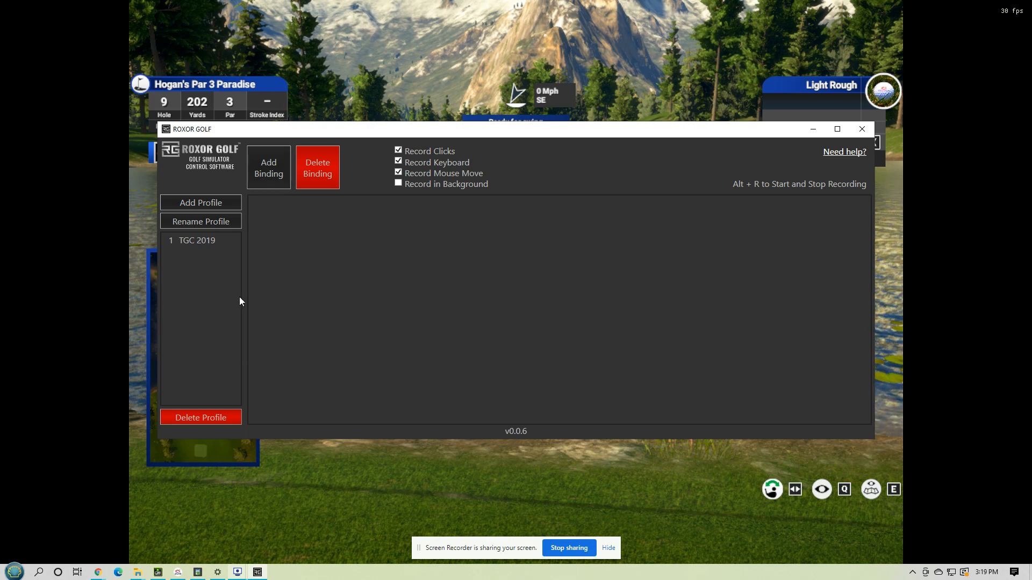
Step: Show the TGC 2019 profile's 25 voice bindings in a maximized window
click(195, 240)
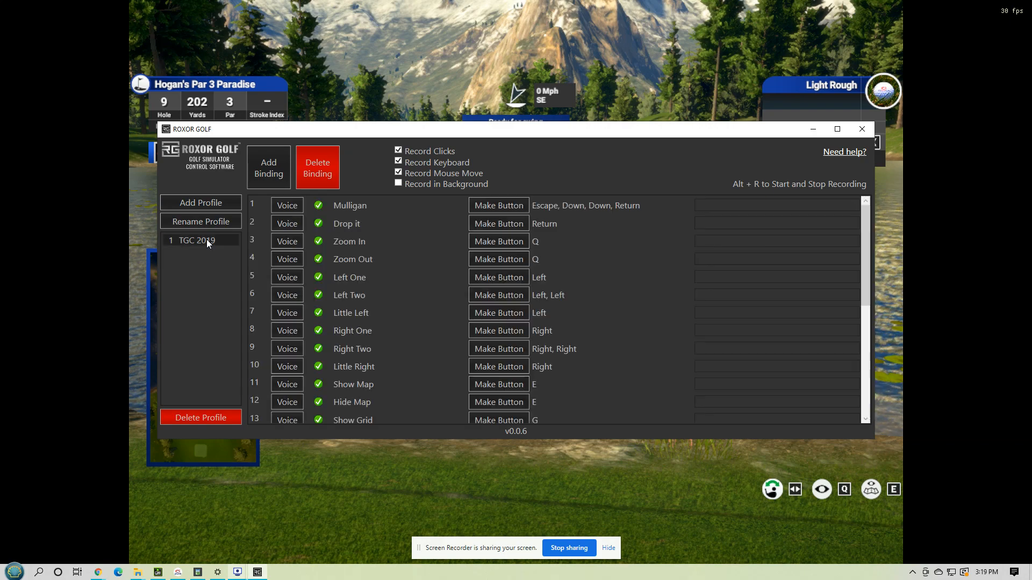
click(836, 129)
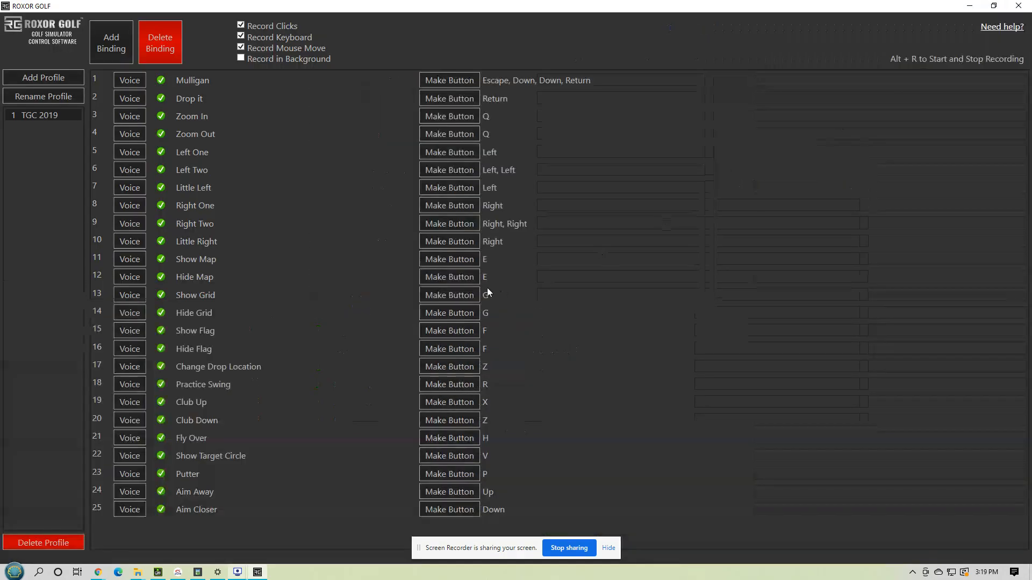
mouse_move(273, 506)
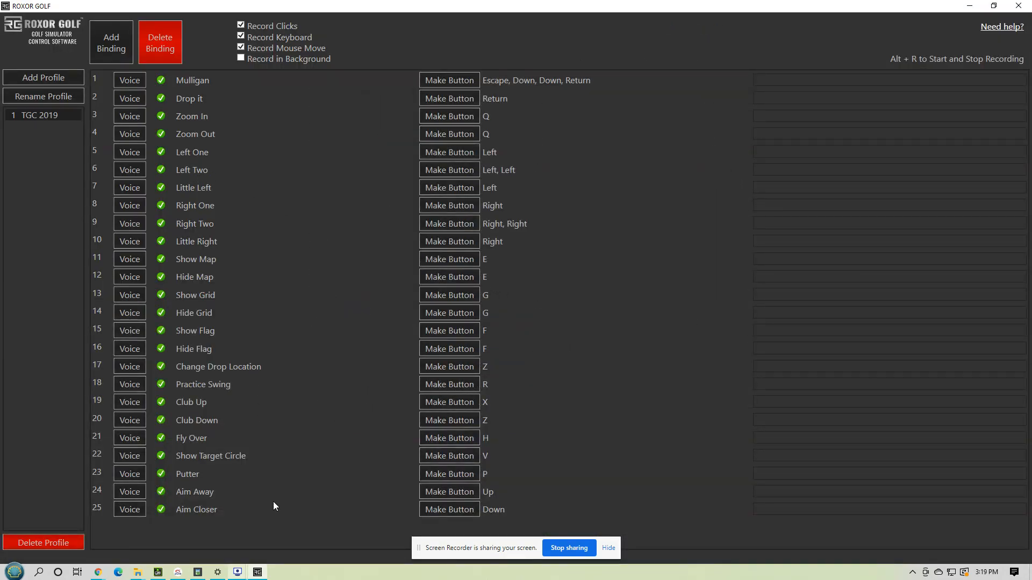
mouse_move(301, 471)
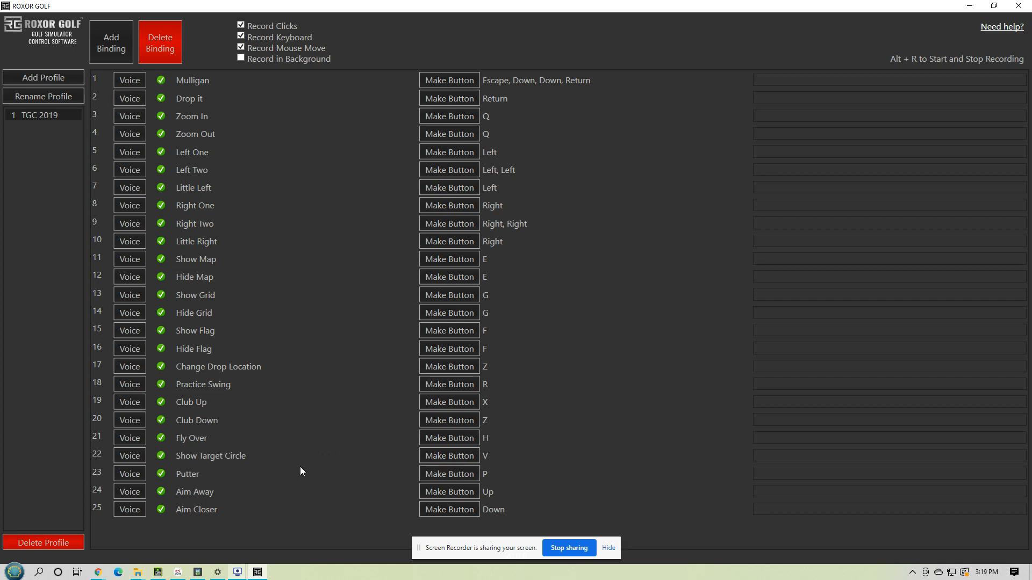
mouse_move(304, 465)
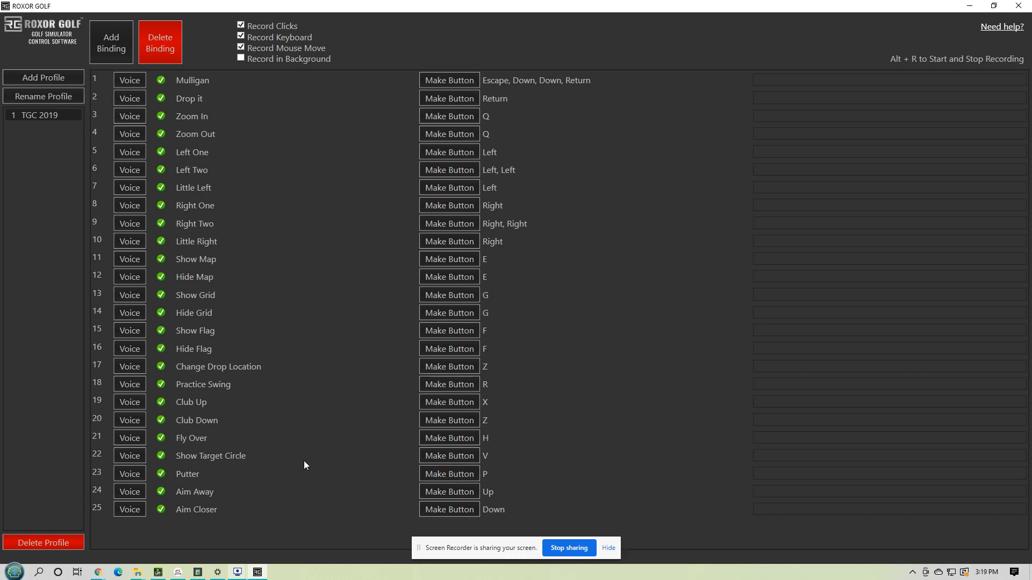
mouse_move(199, 323)
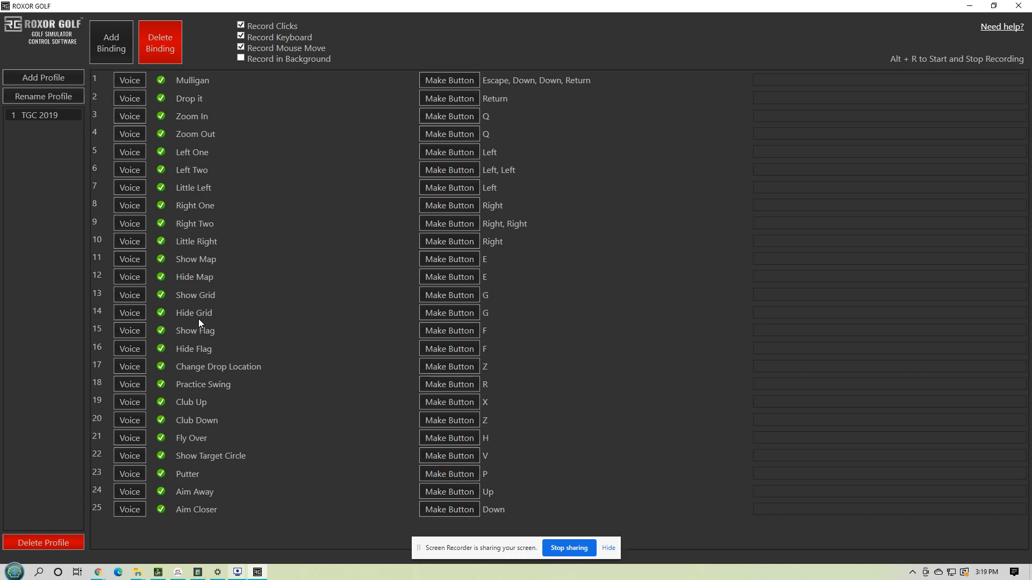
mouse_move(206, 318)
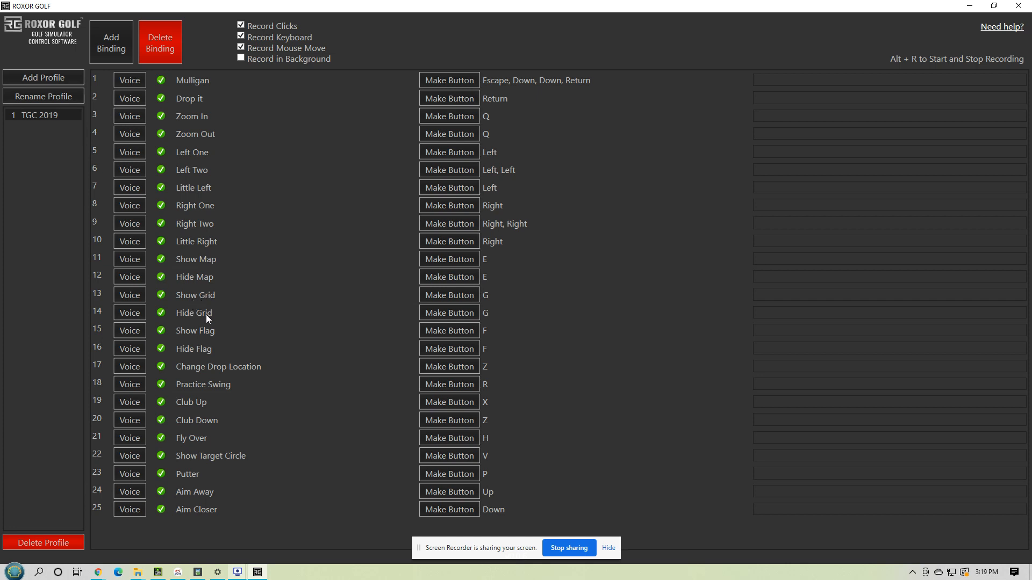
mouse_move(214, 289)
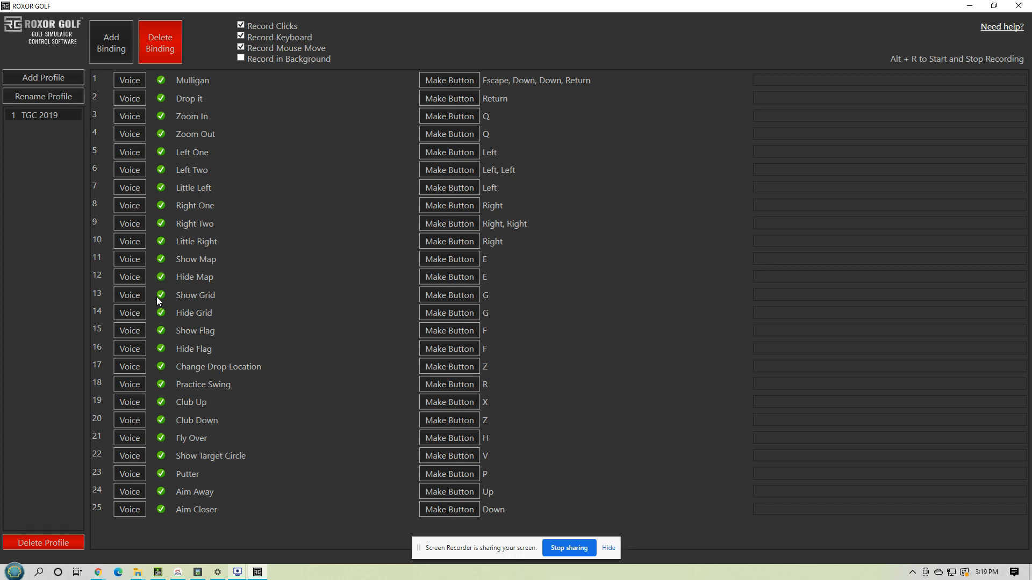
Step: In Voice Config, set invoke volume to 1% and speech recognition confidence to 50%
click(129, 295)
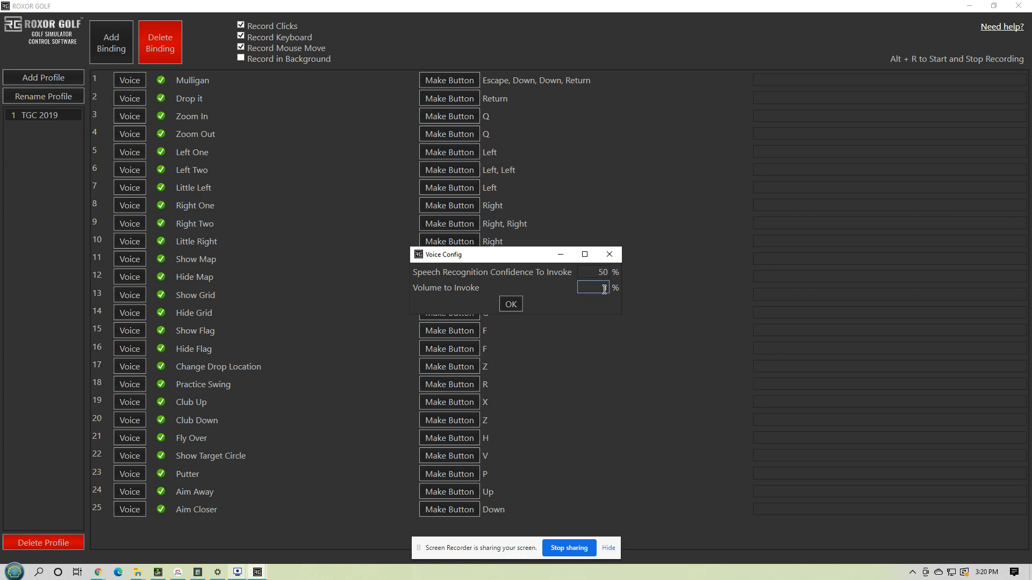
text(1)
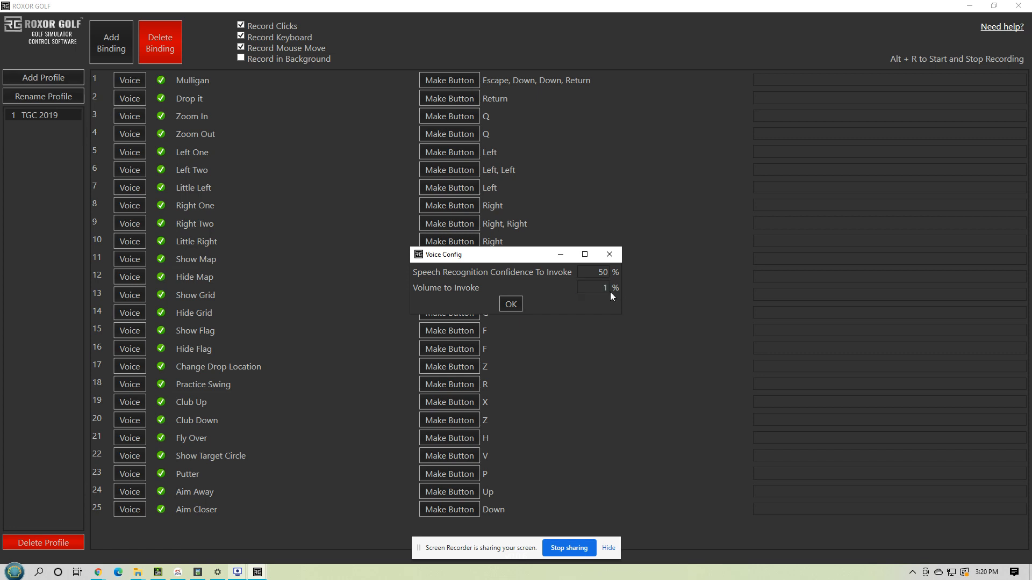
click(592, 288)
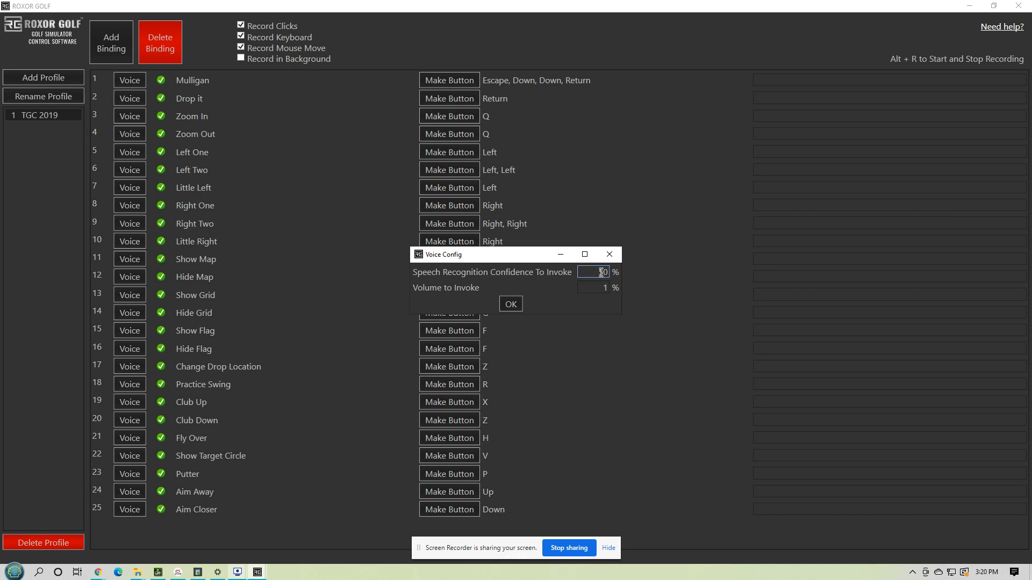
text(50)
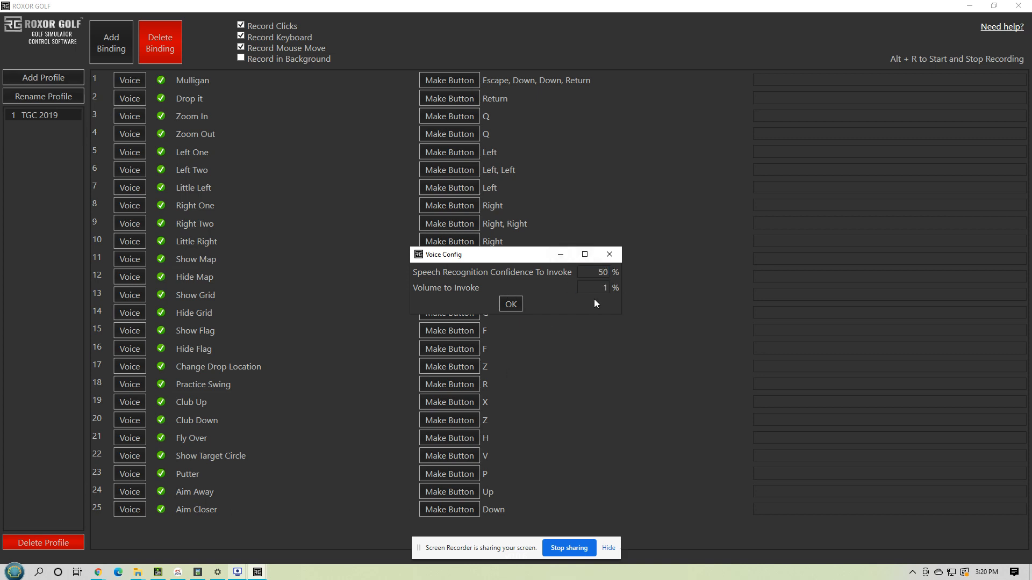
mouse_move(571, 284)
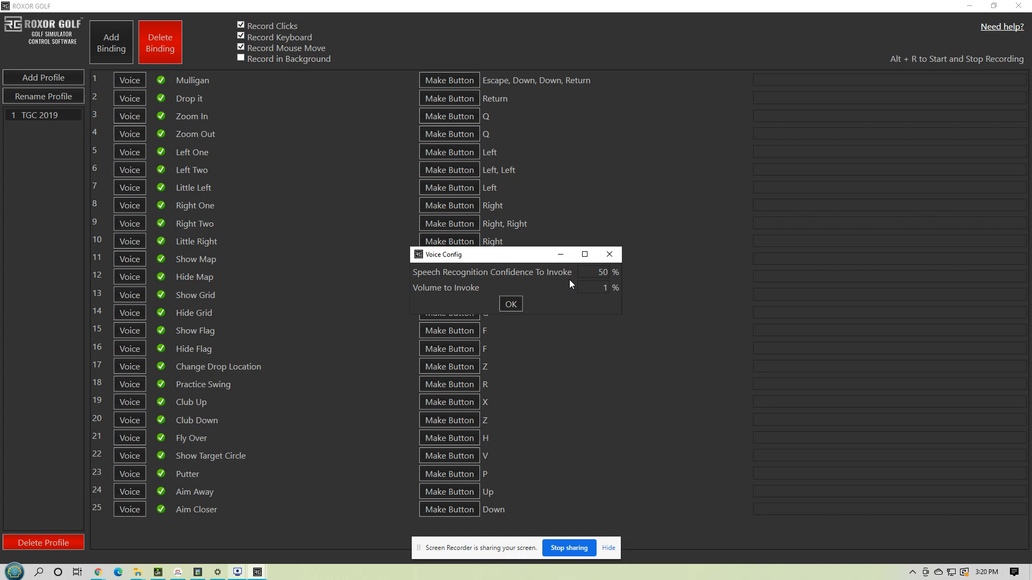
mouse_move(523, 334)
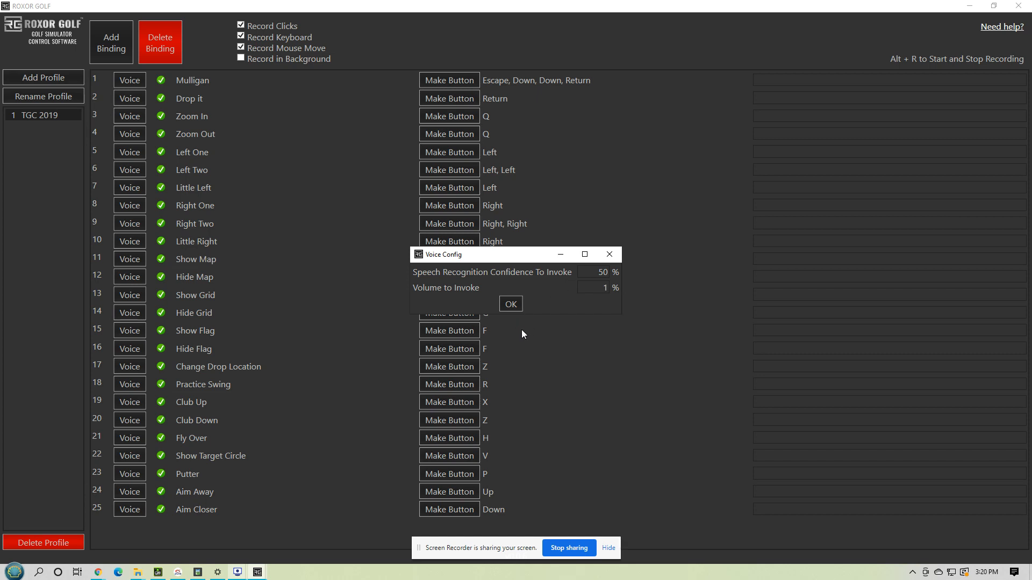
mouse_move(505, 357)
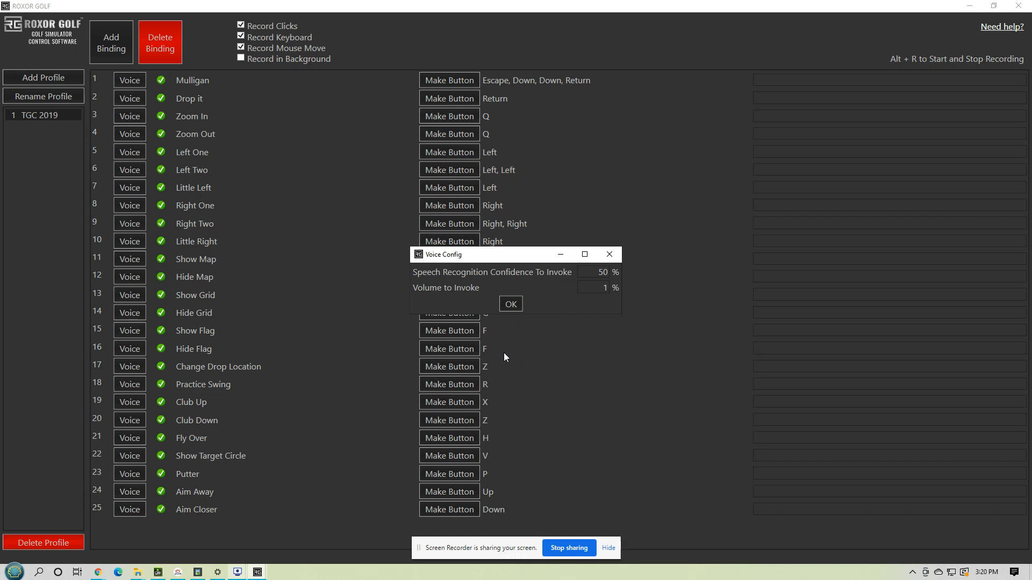
mouse_move(511, 303)
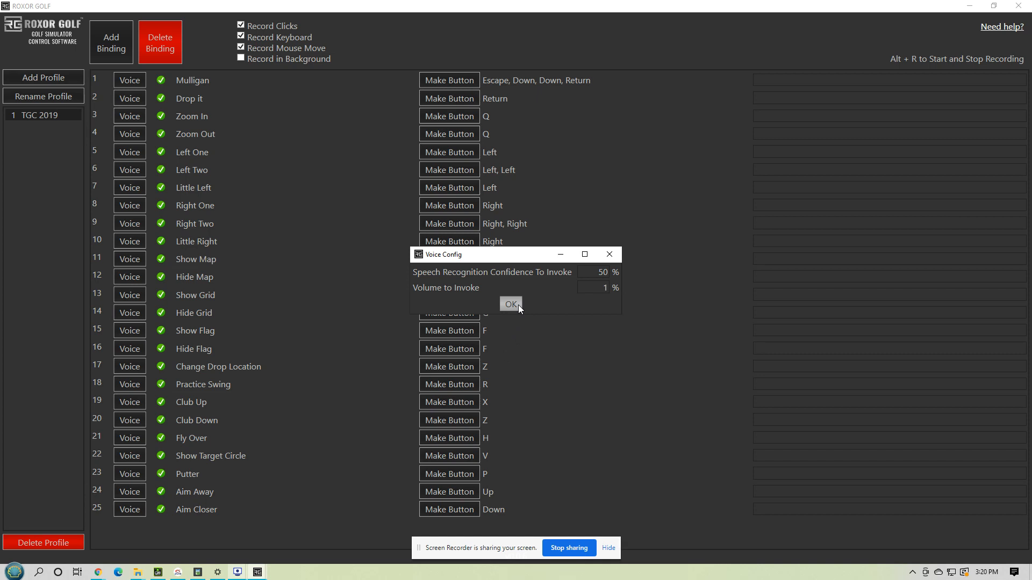
mouse_move(519, 311)
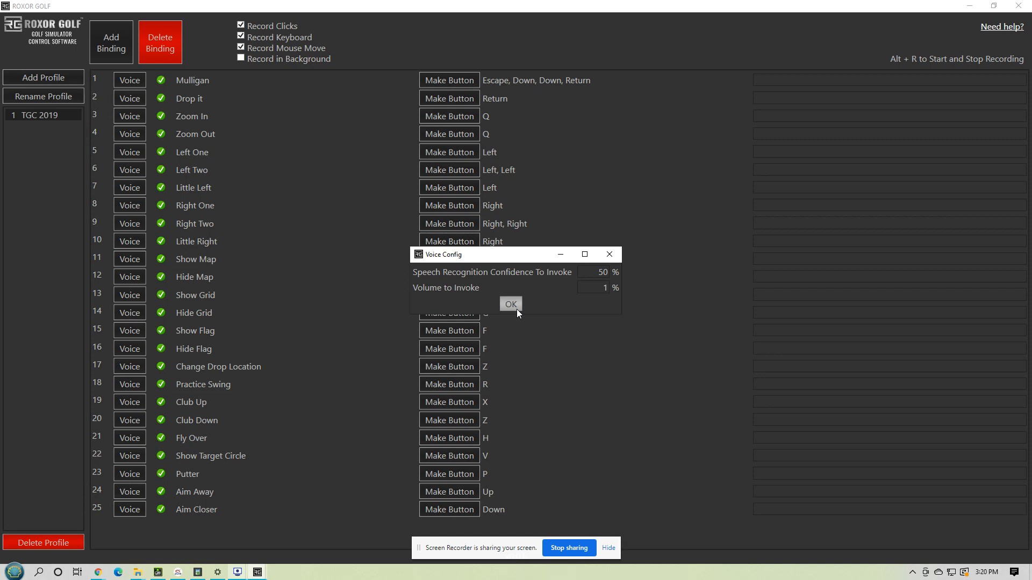
click(592, 271)
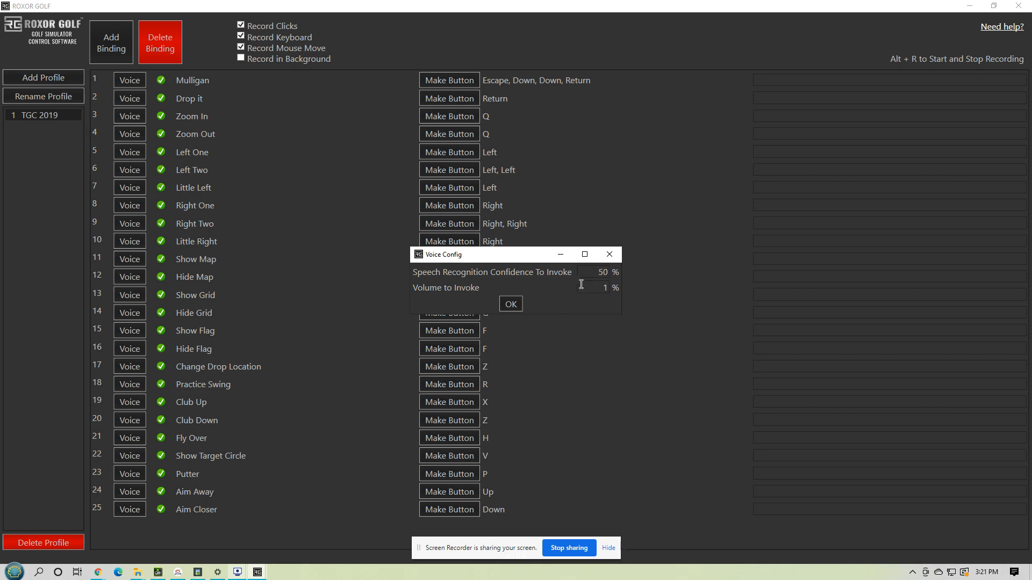
Step: Confirm the 50% confidence and 1% volume thresholds, returning to the bindings list
click(510, 303)
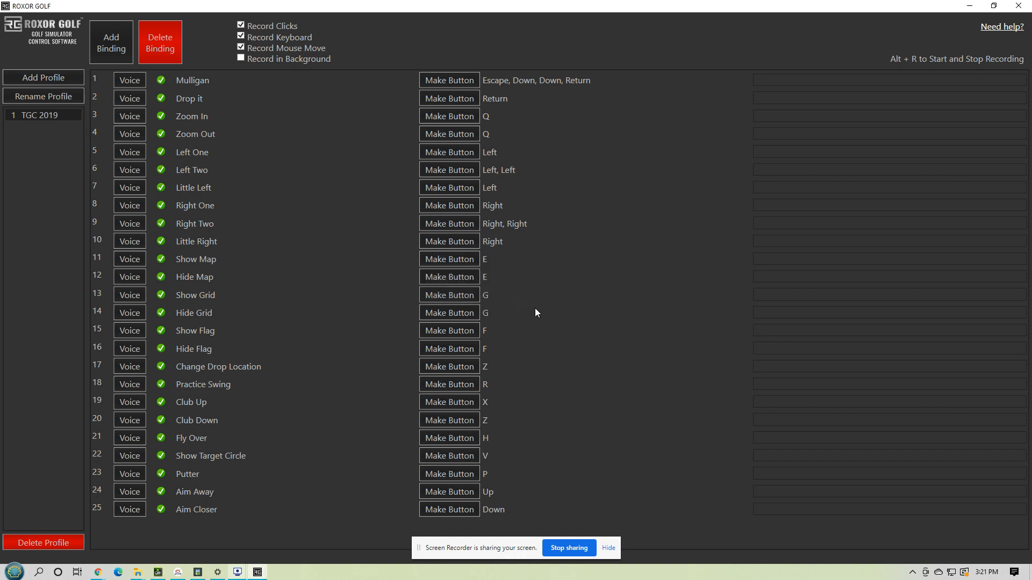
mouse_move(273, 443)
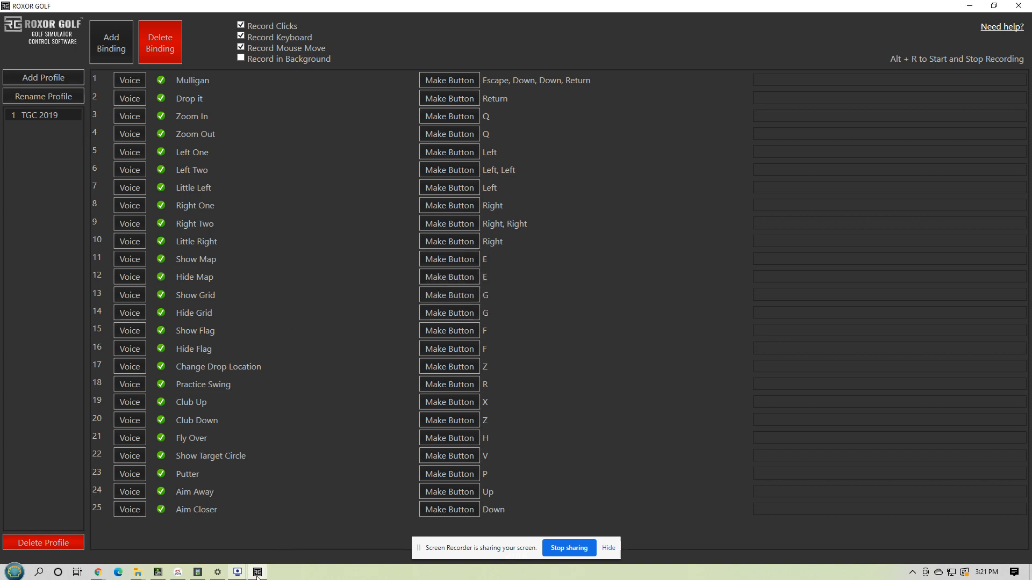
mouse_move(175, 571)
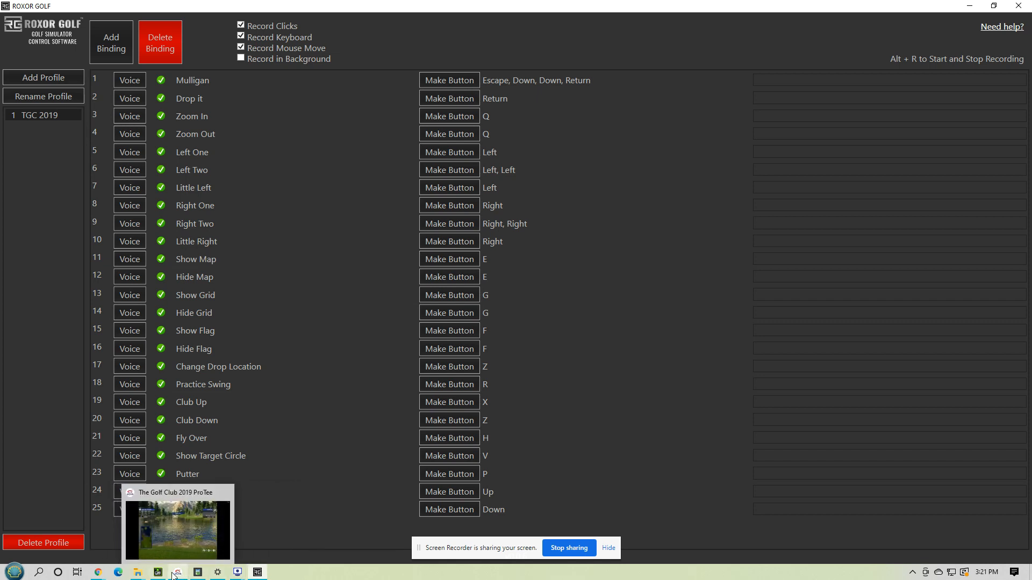
mouse_move(211, 507)
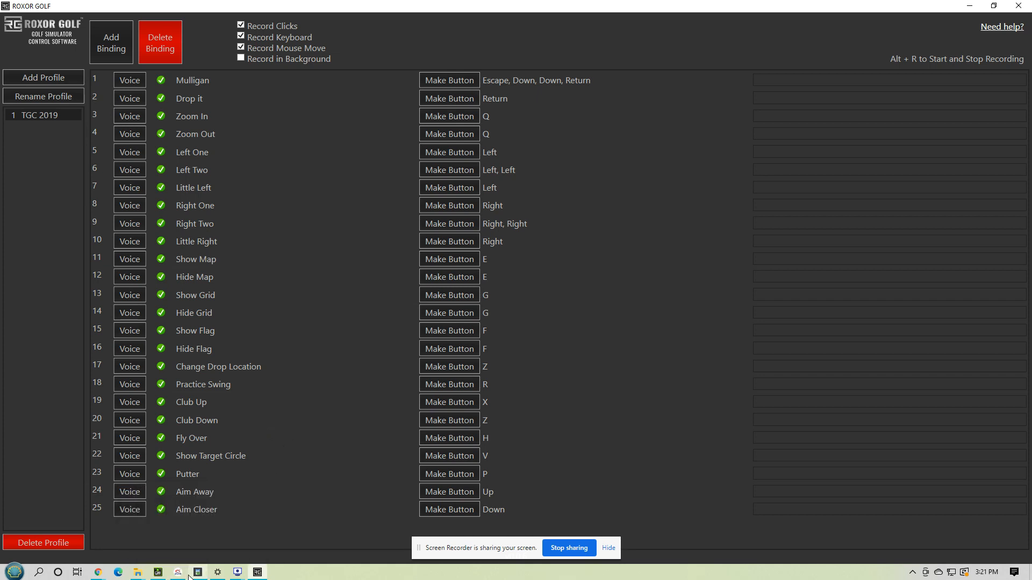
mouse_move(187, 571)
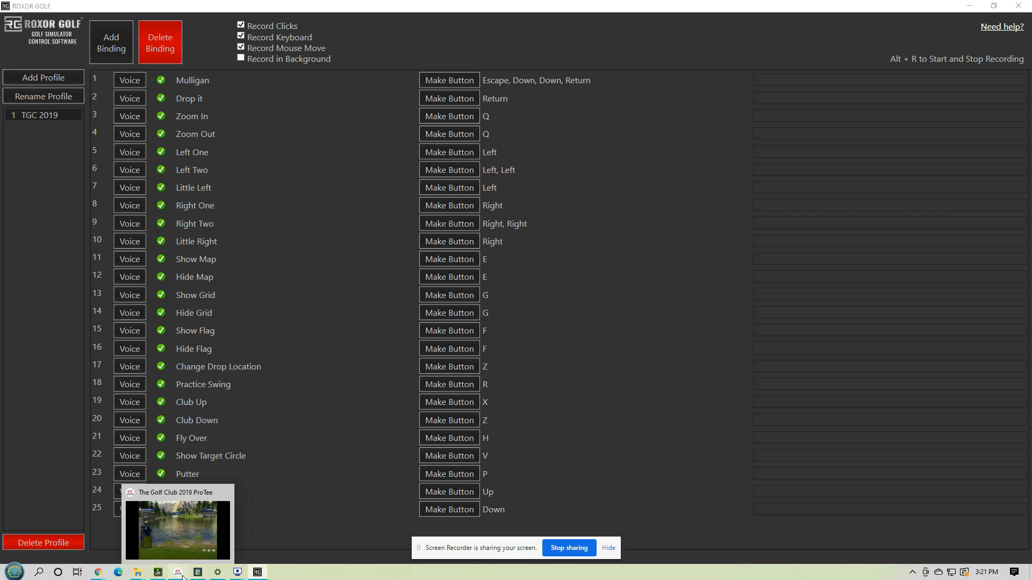
Step: Switch to The Golf Club 2019 ProTee and test Show Grid / Hide Grid by voice on hole 9
click(178, 530)
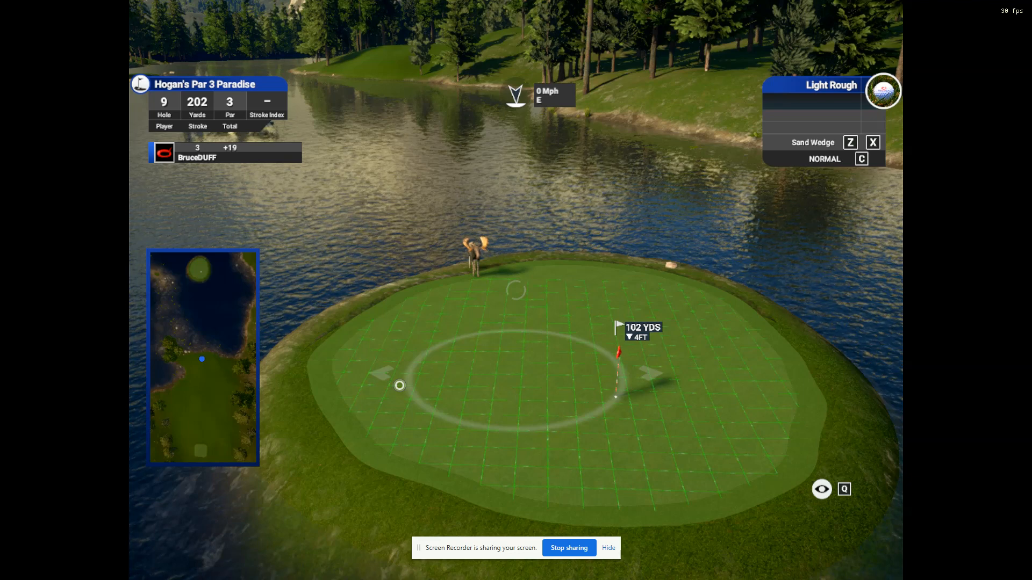
click(821, 489)
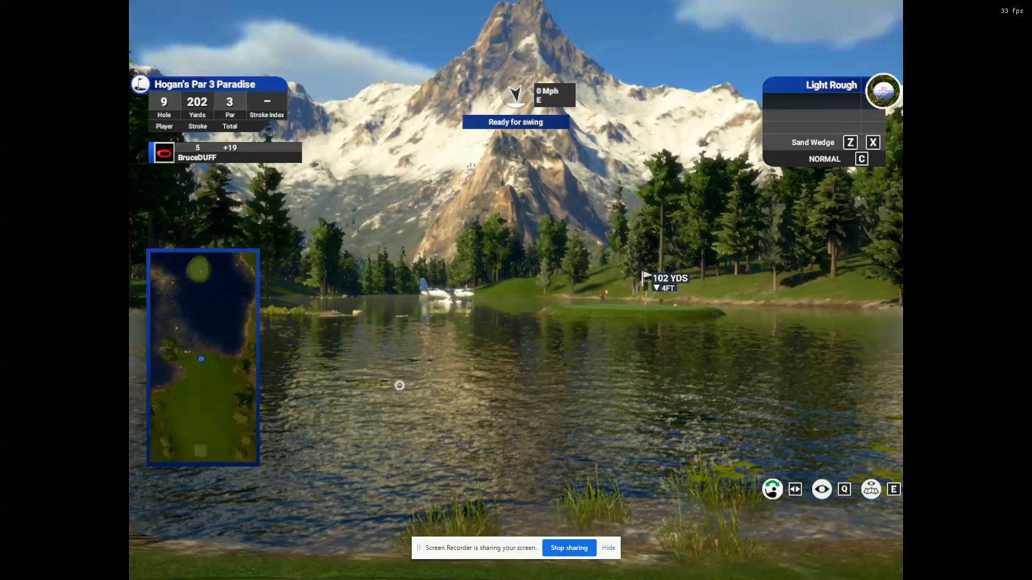
Step: Pause the round, then return to ROXOR GOLF's TGC 2019 bindings list
key(Escape)
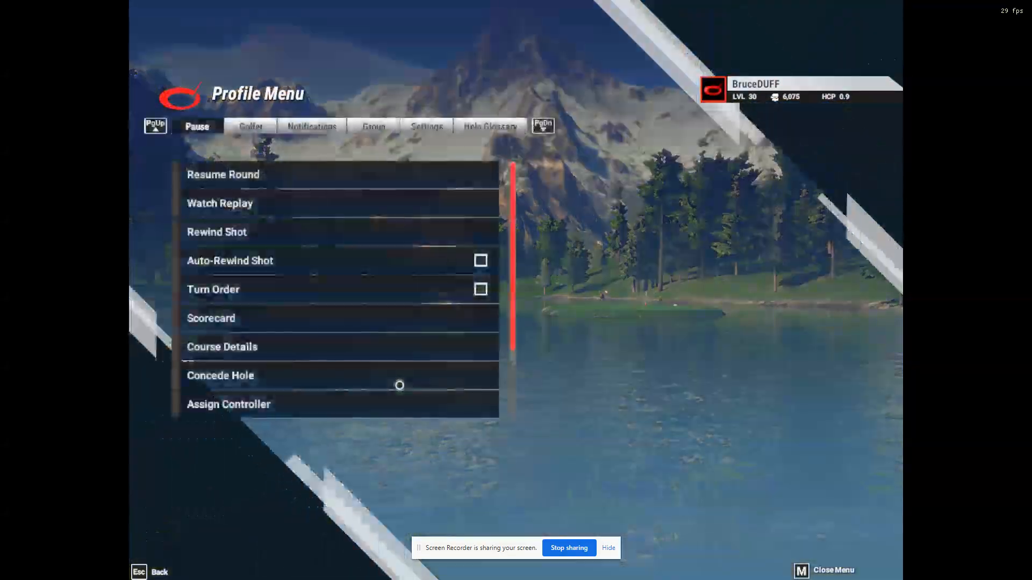
mouse_move(216, 231)
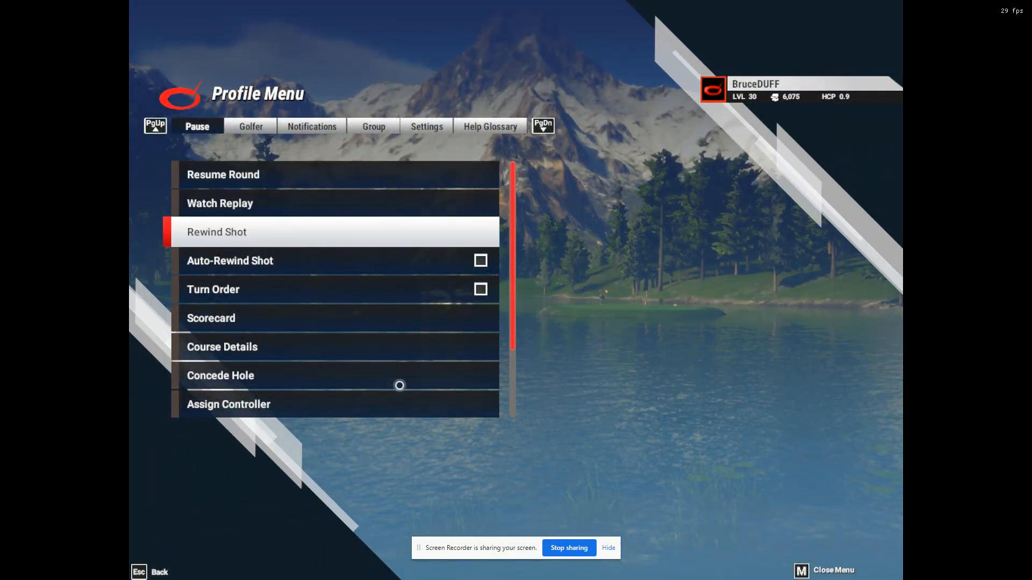
click(222, 174)
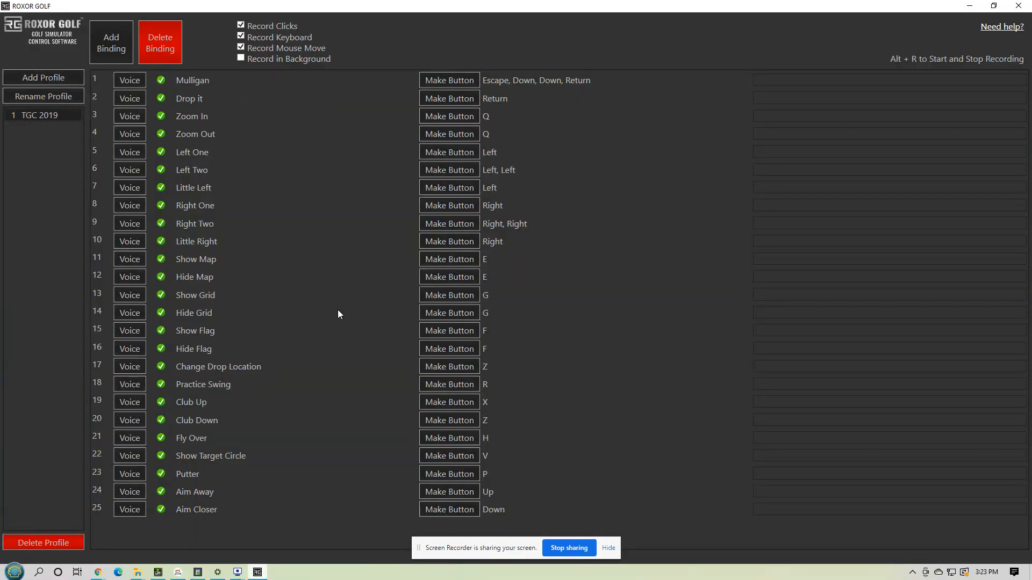
mouse_move(331, 291)
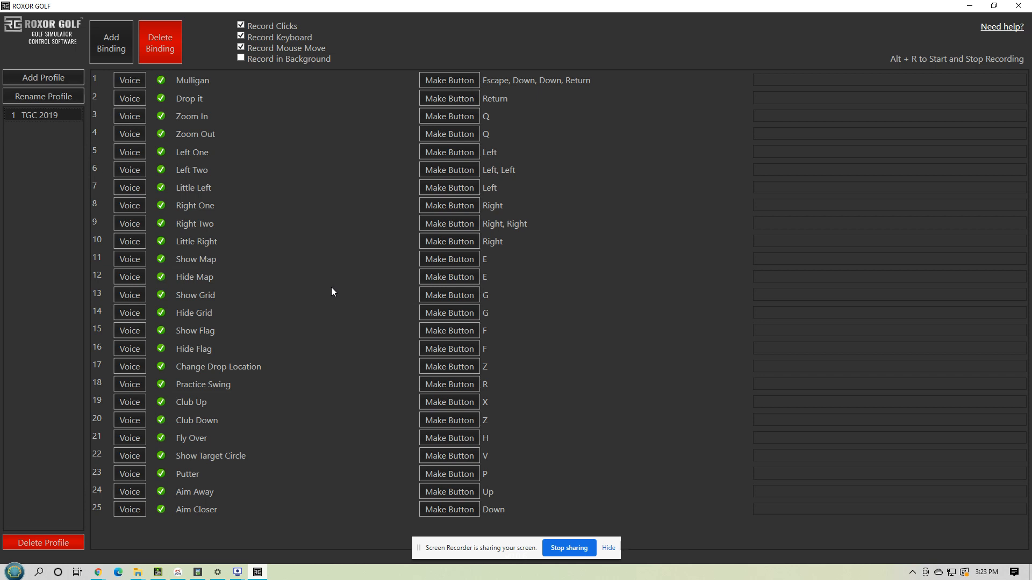
mouse_move(336, 314)
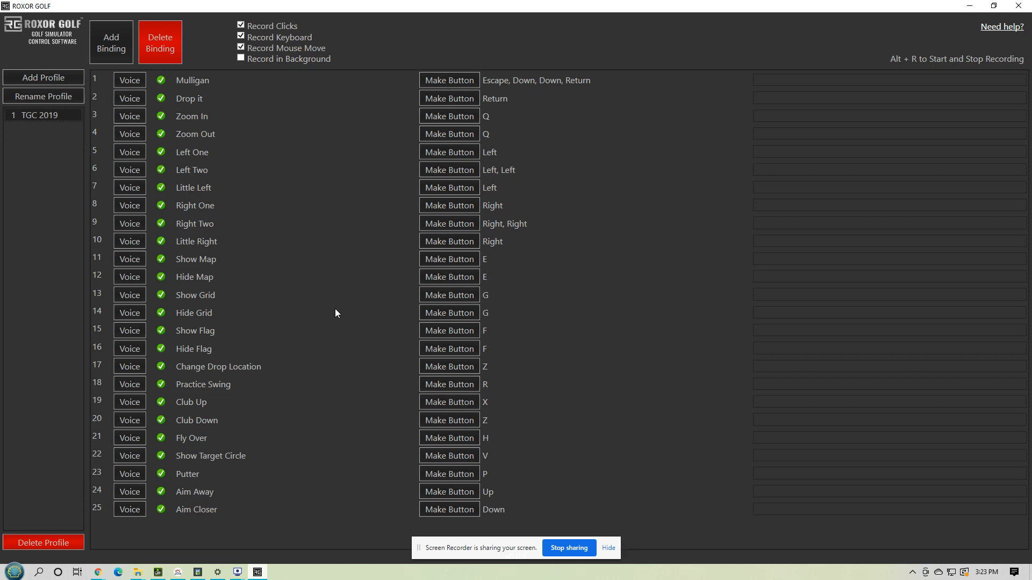
mouse_move(284, 299)
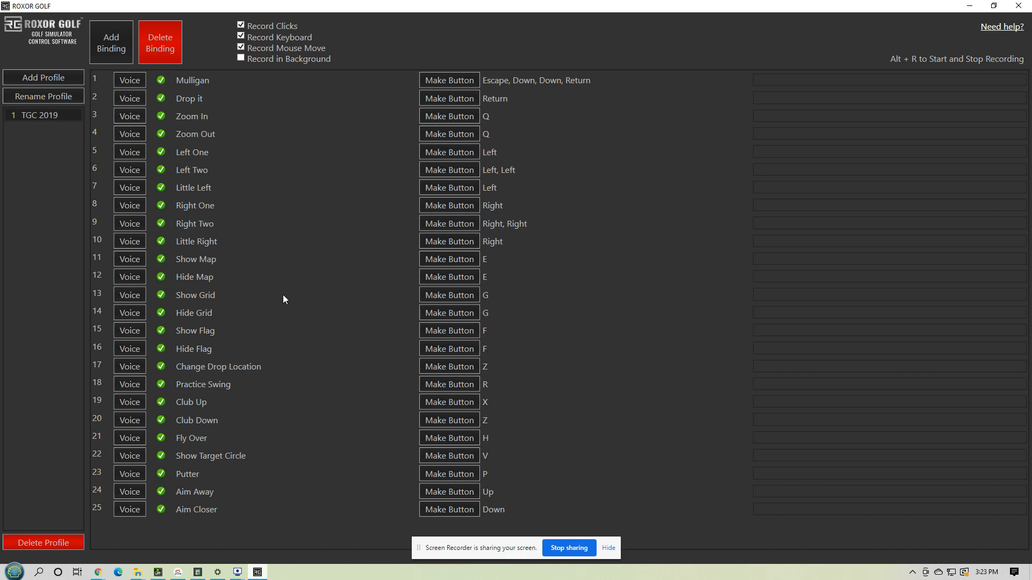
mouse_move(349, 494)
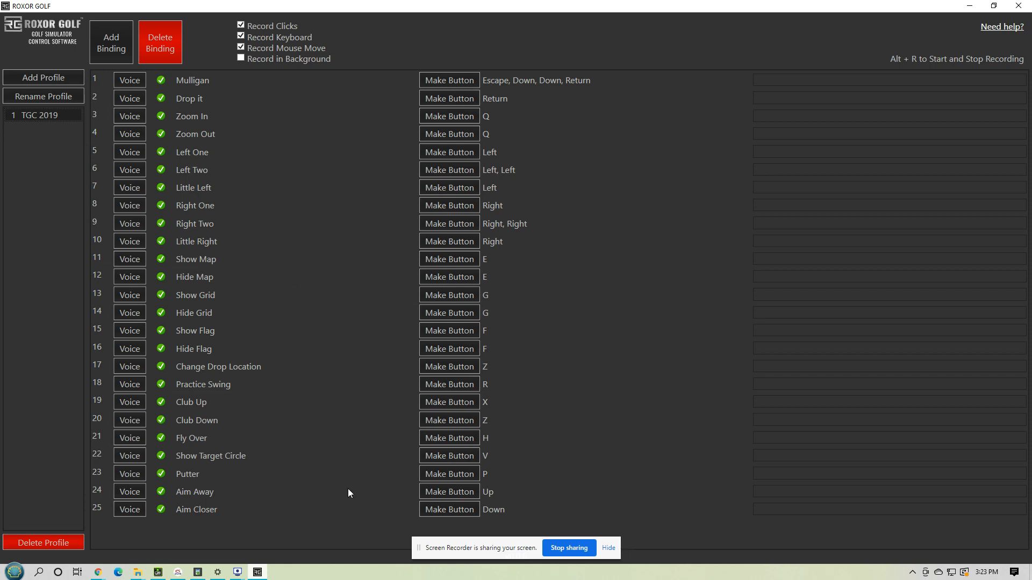
mouse_move(378, 373)
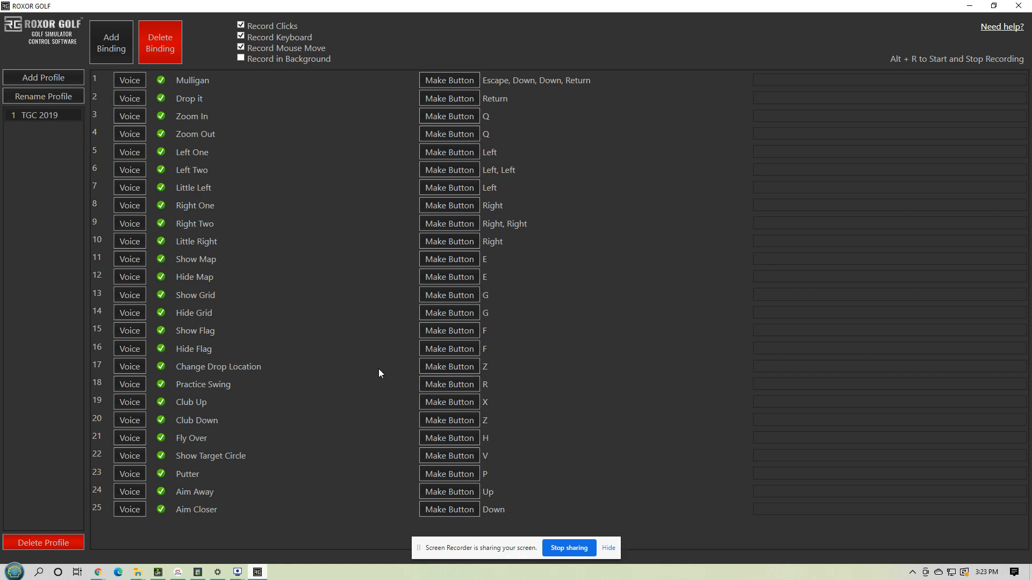
mouse_move(376, 365)
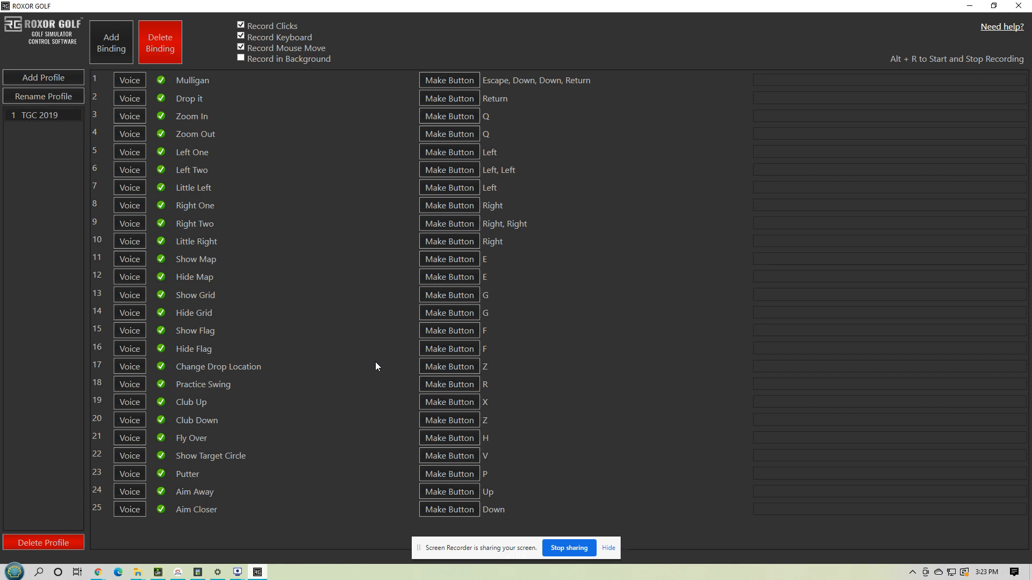
mouse_move(378, 383)
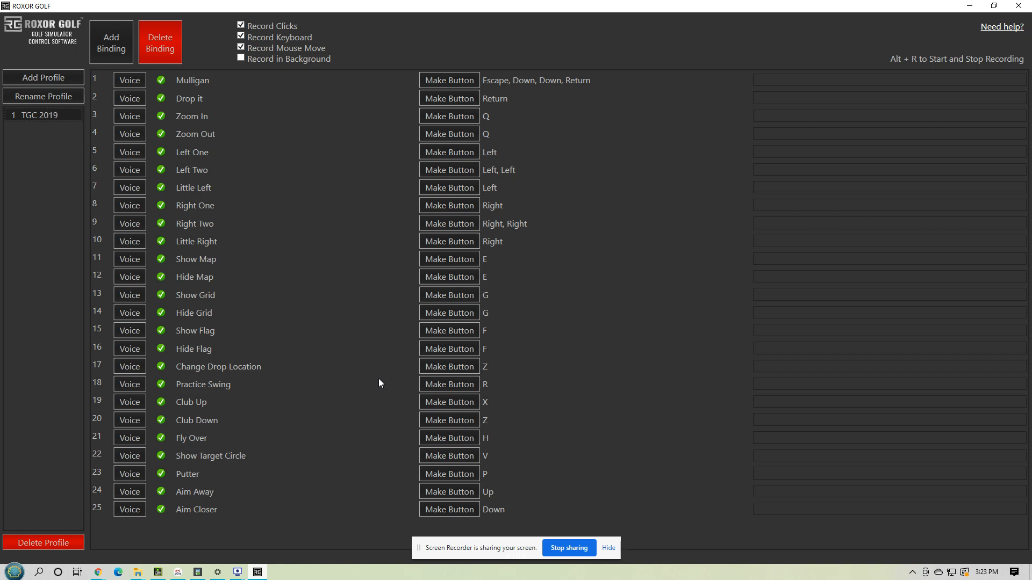
mouse_move(384, 376)
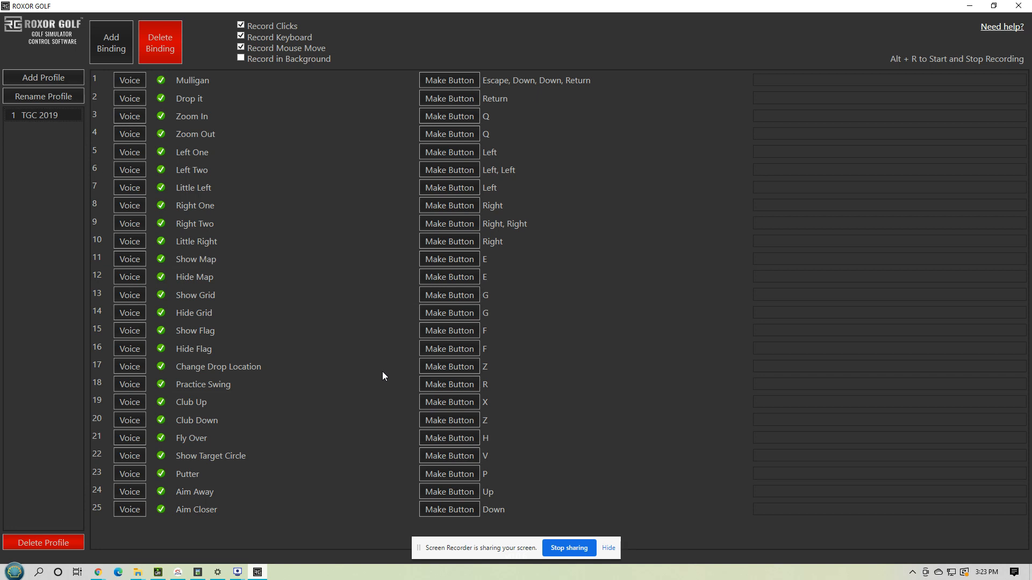
mouse_move(418, 399)
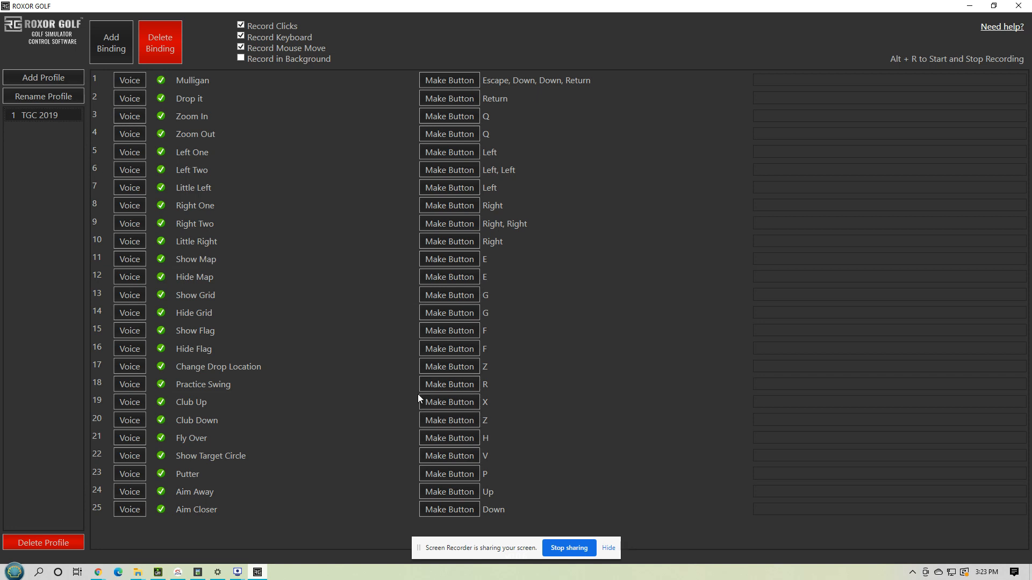
mouse_move(449, 420)
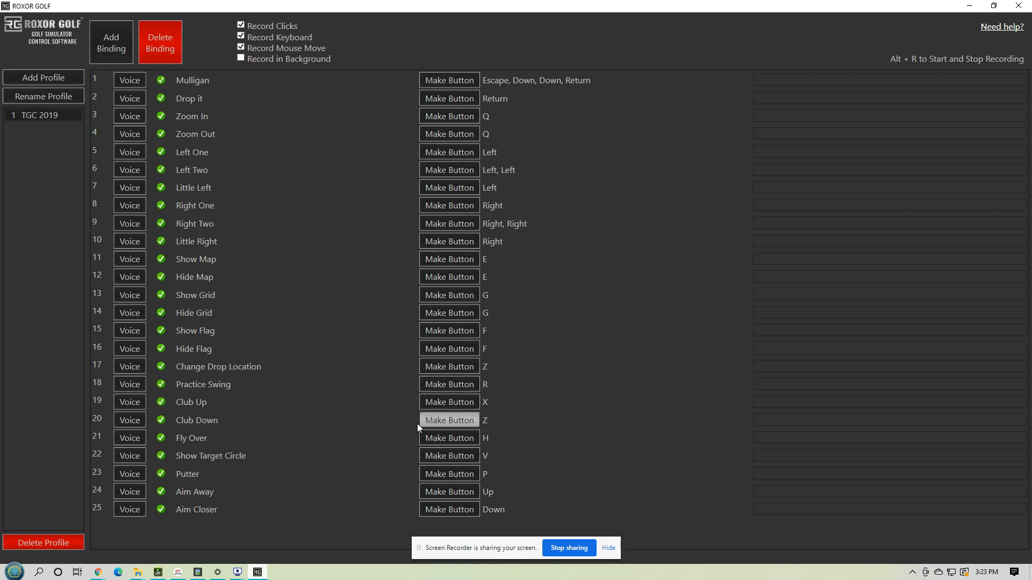
mouse_move(355, 404)
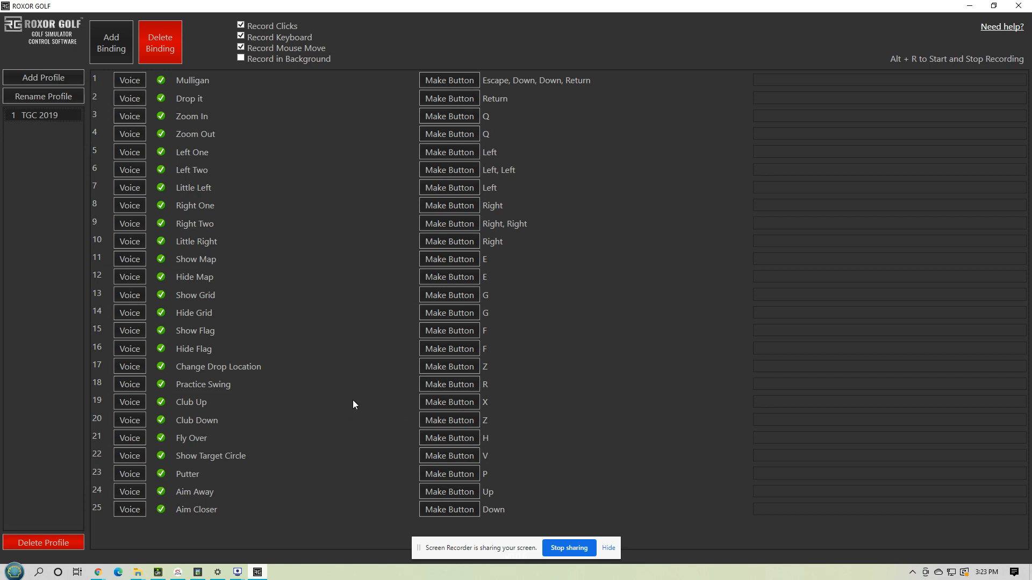